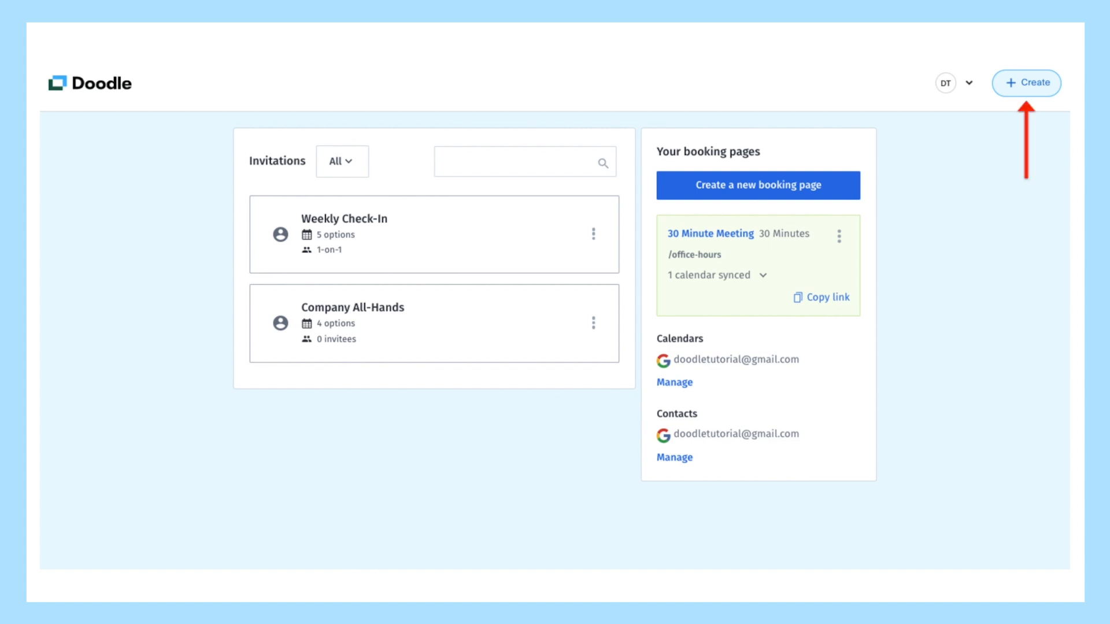
# Step: Start a group poll titled 'Company All-Hands' with a meeting description
pyautogui.click(1027, 83)
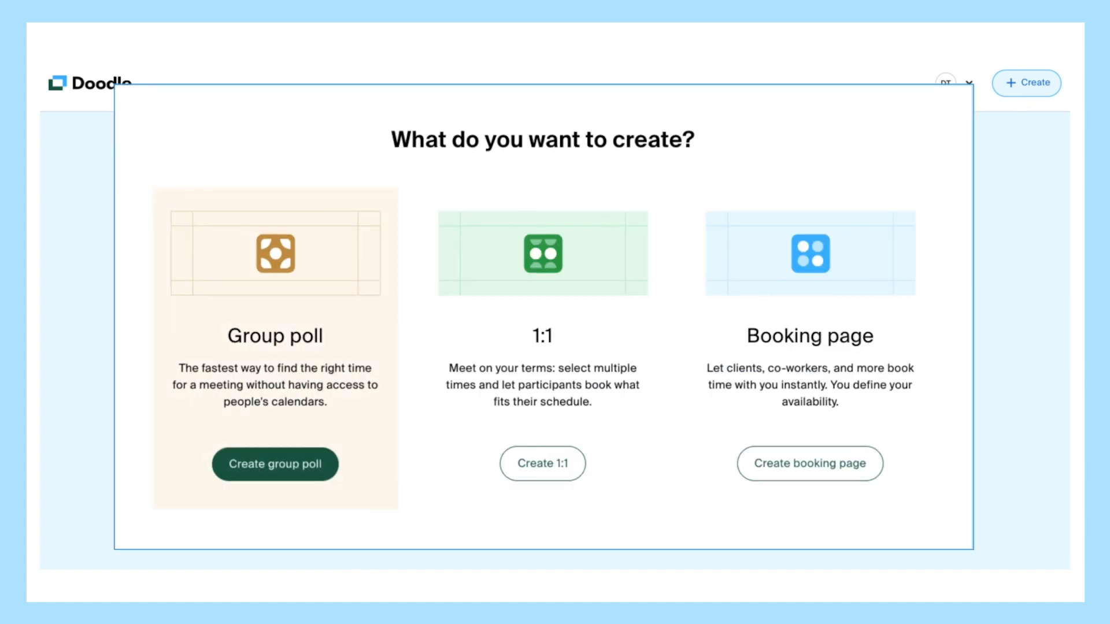
pyautogui.click(275, 464)
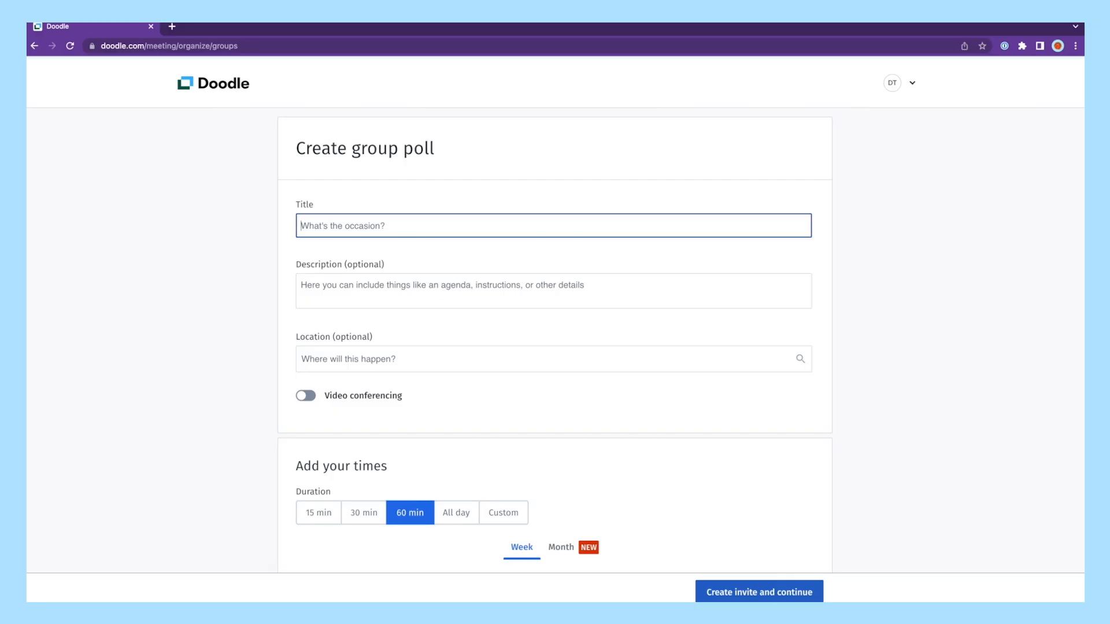
pyautogui.write('Company All-Hands')
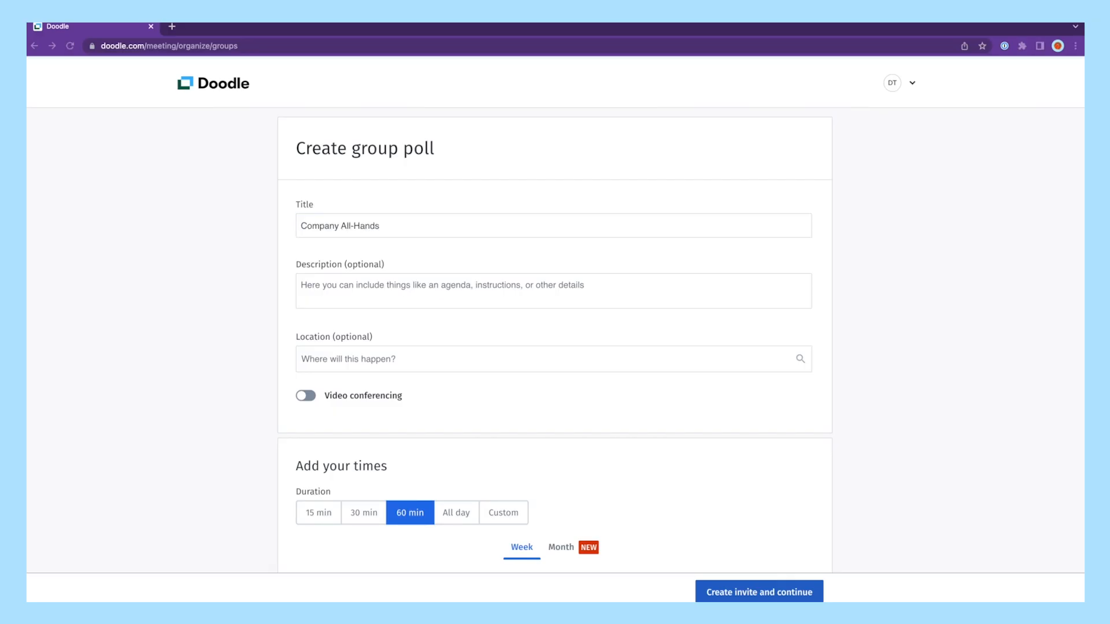
pyautogui.write('Meeting will be recorded.')
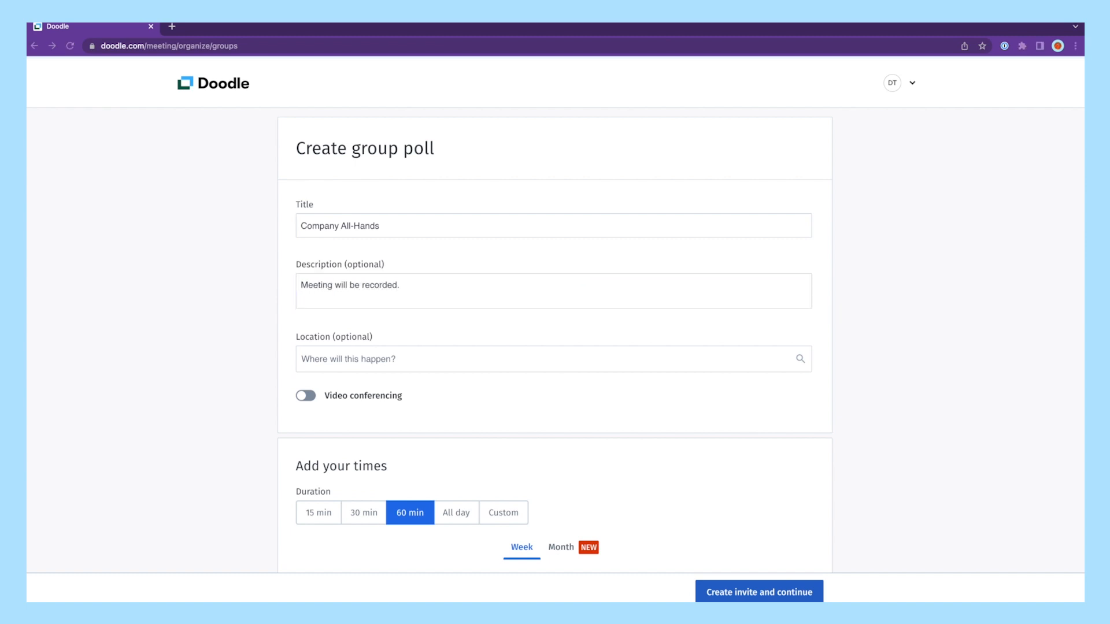
# Step: Remove the Berlin location and enable Google Meet video conferencing
pyautogui.write('B')
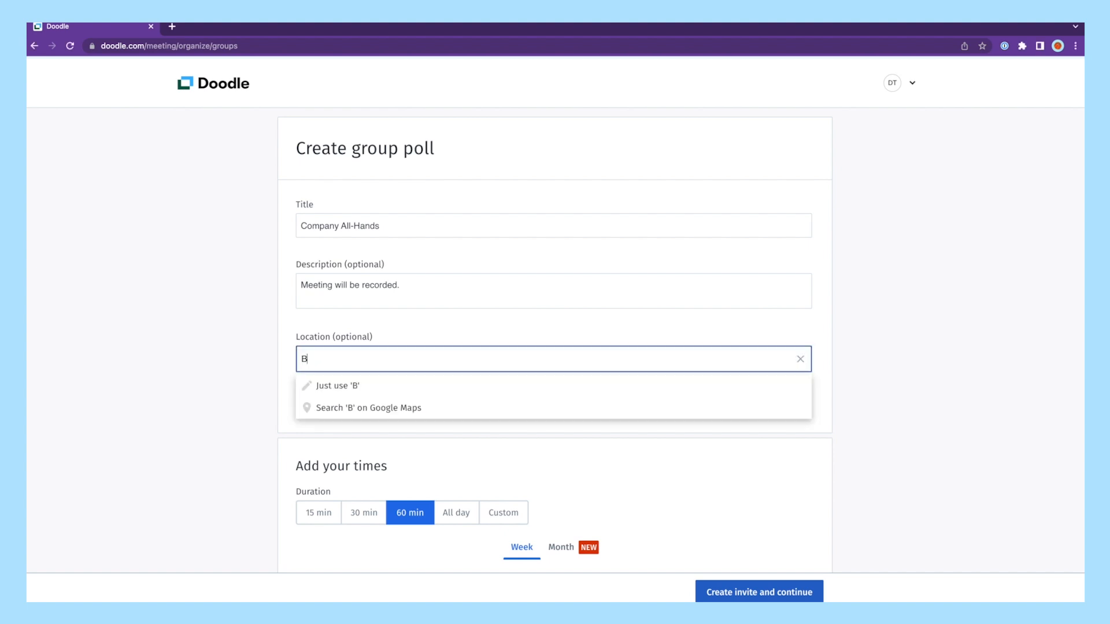
pyautogui.write('erlin')
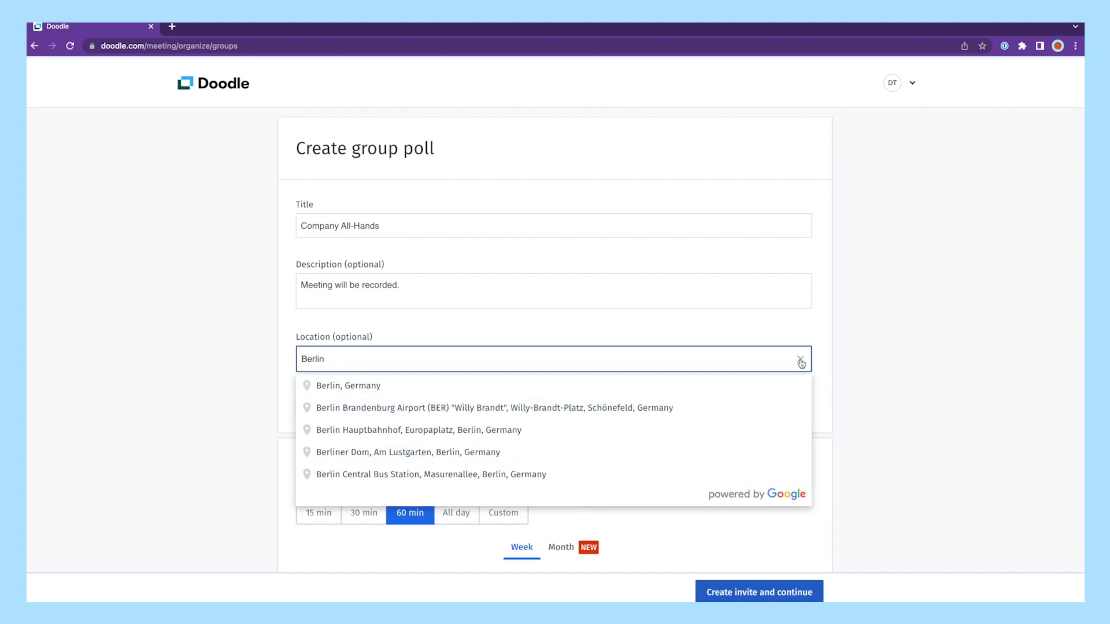
pyautogui.click(801, 359)
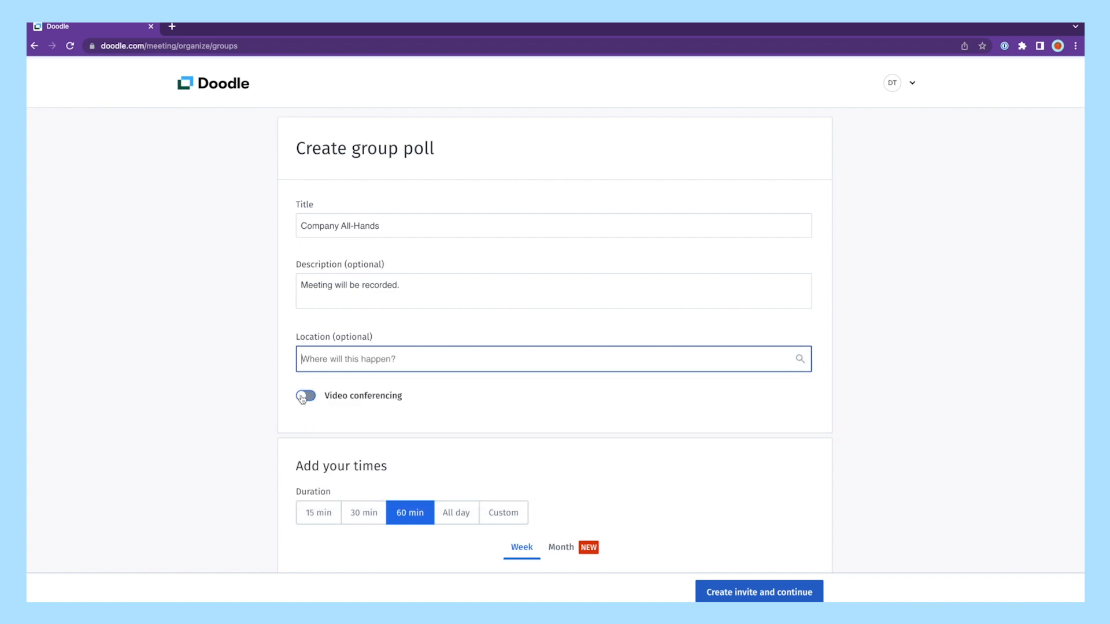
pyautogui.click(305, 396)
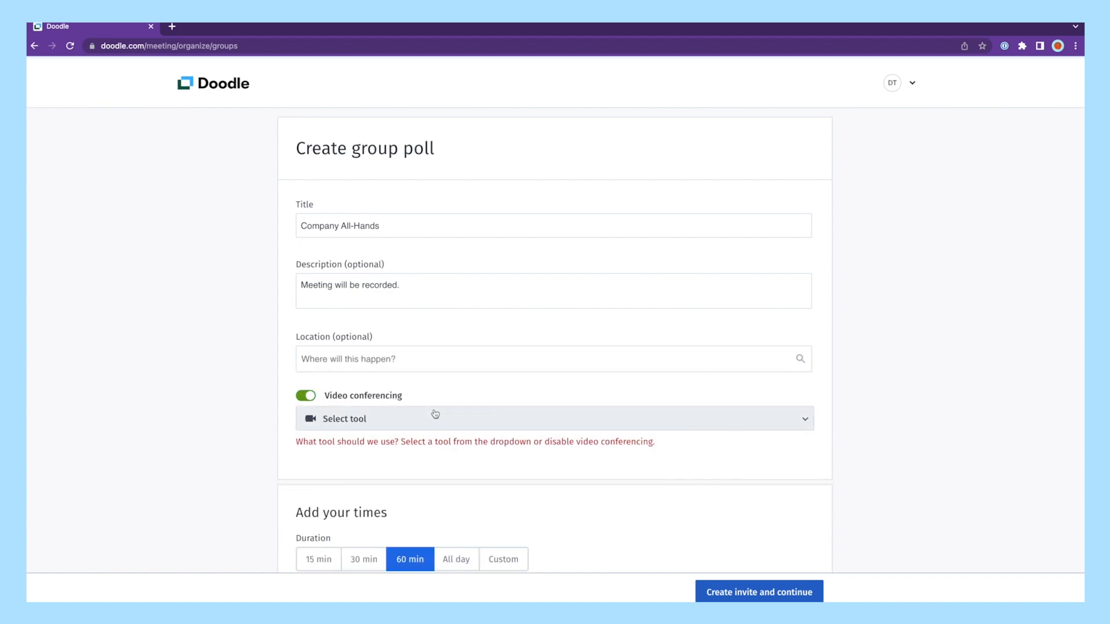
pyautogui.click(552, 418)
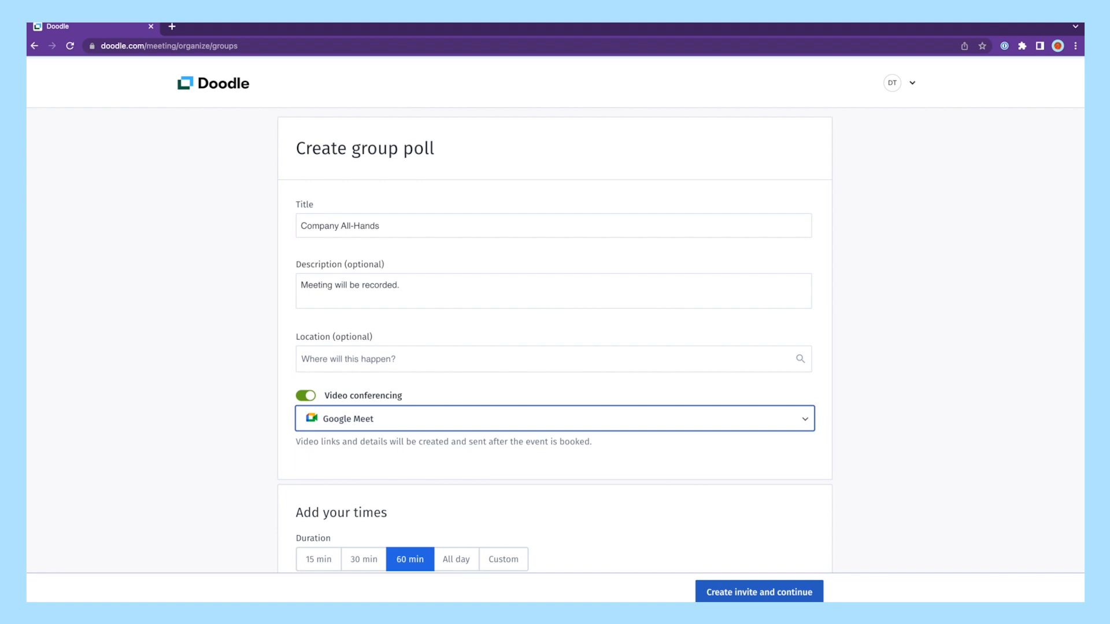
pyautogui.scroll(-3)
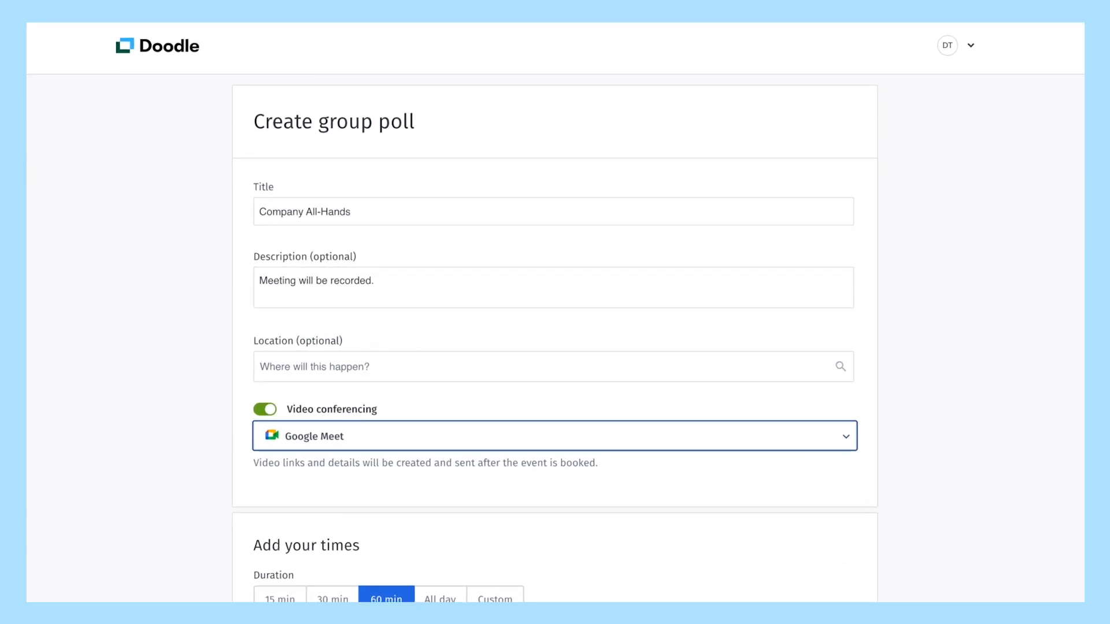
# Step: Overlay my calendar's events on the October 2–8 week, keeping 60-minute duration
pyautogui.scroll(-3)
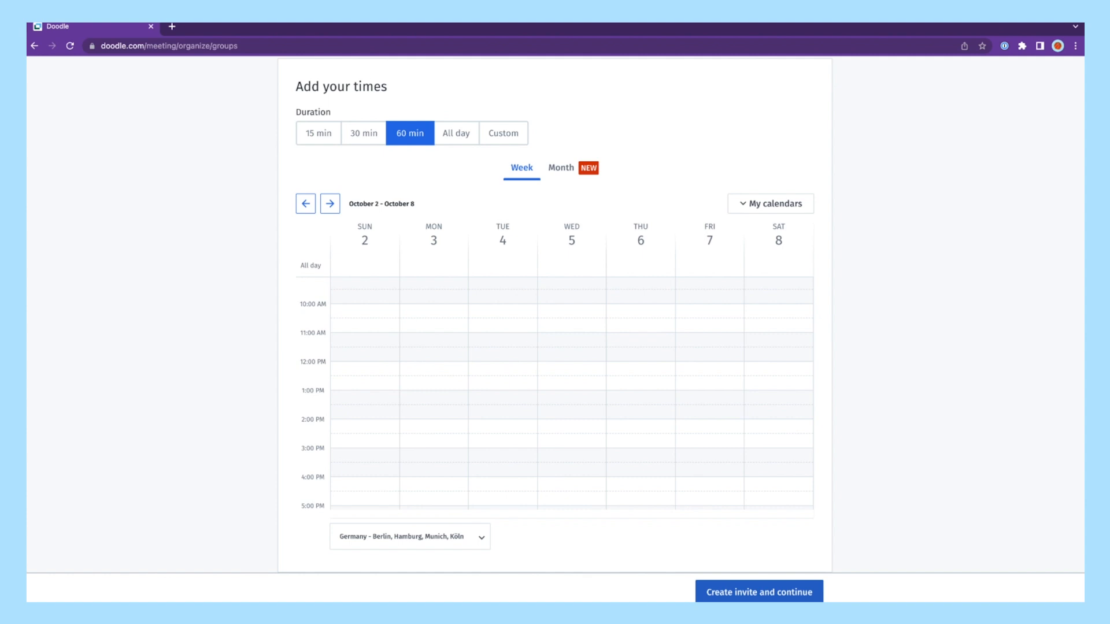
pyautogui.click(770, 204)
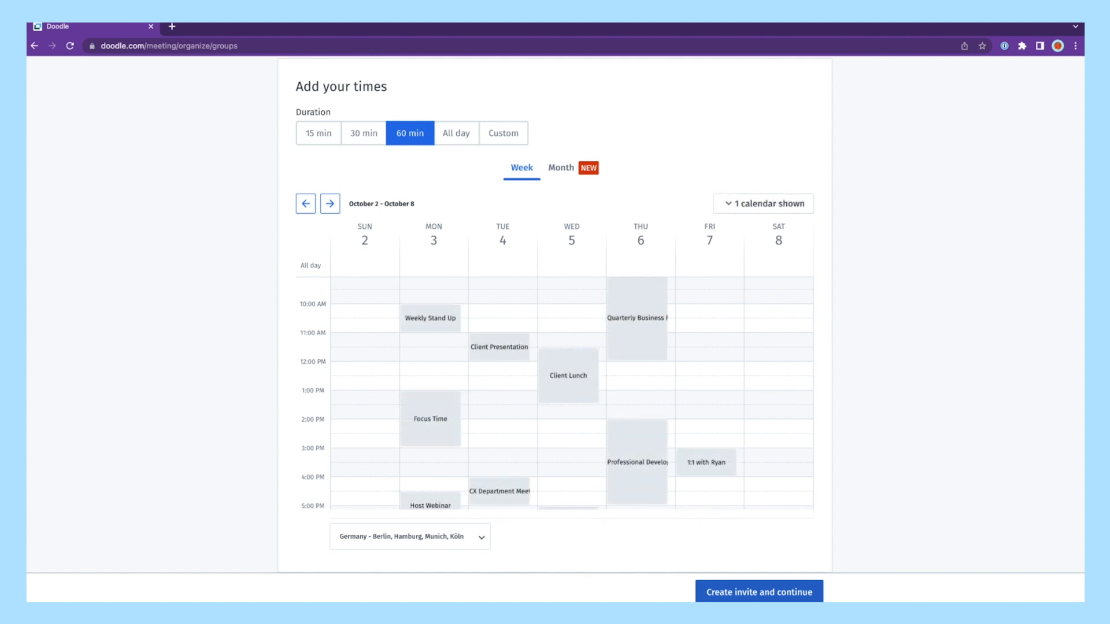
pyautogui.click(499, 433)
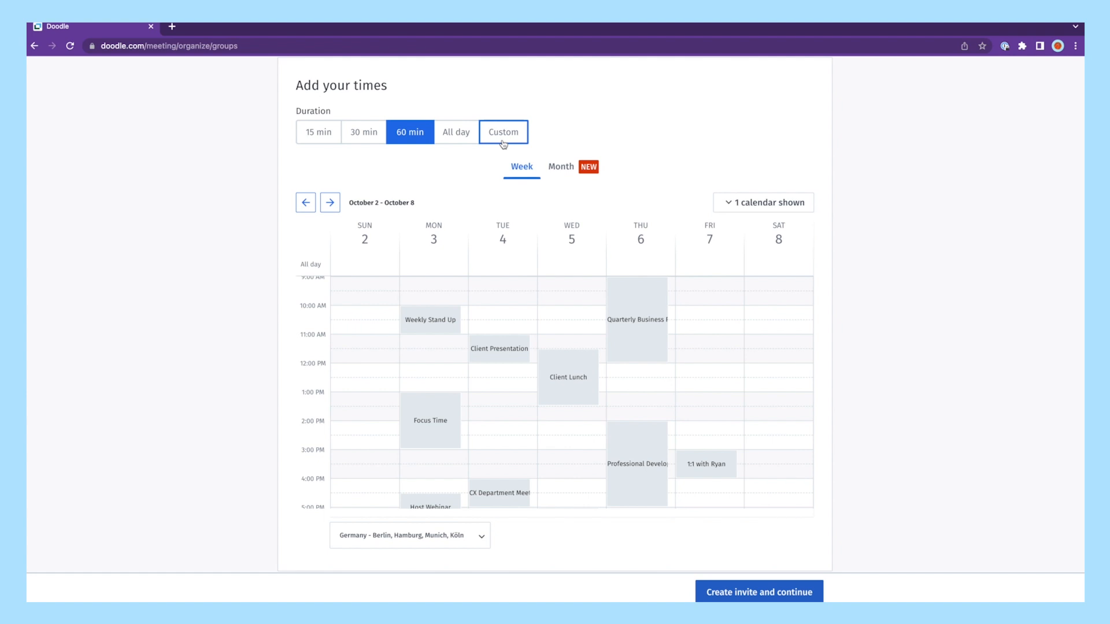
pyautogui.click(504, 132)
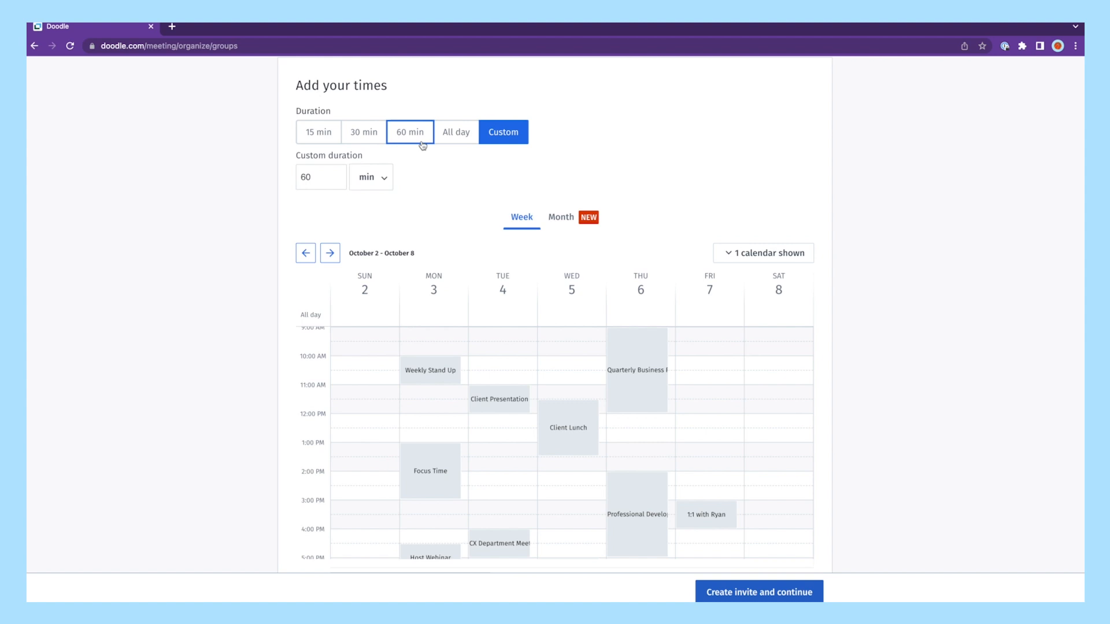
pyautogui.click(410, 132)
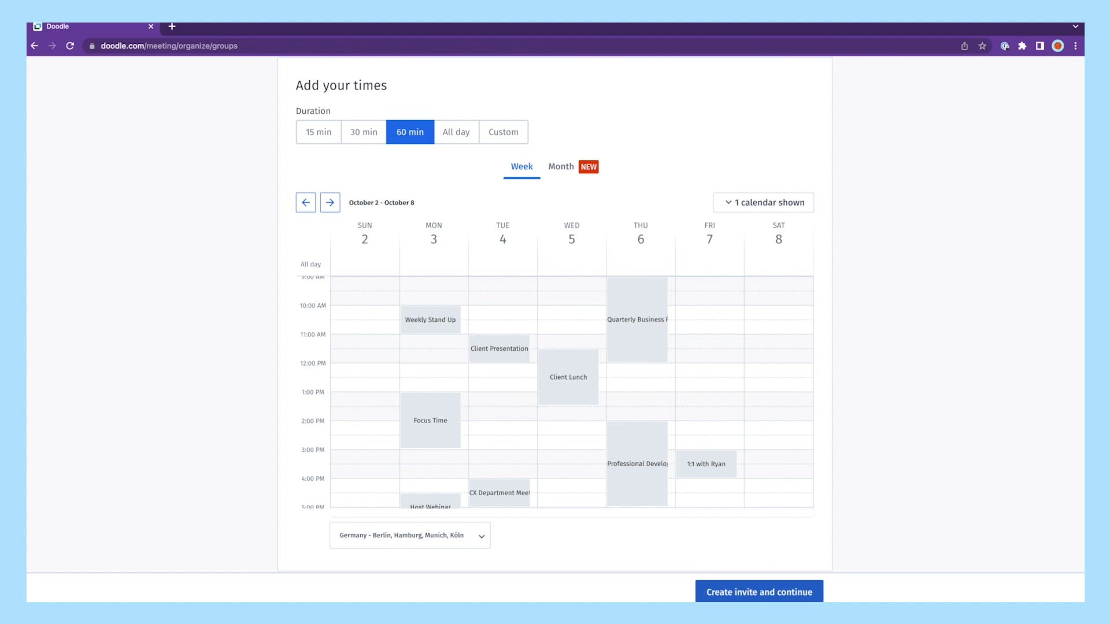
pyautogui.moveTo(436, 497)
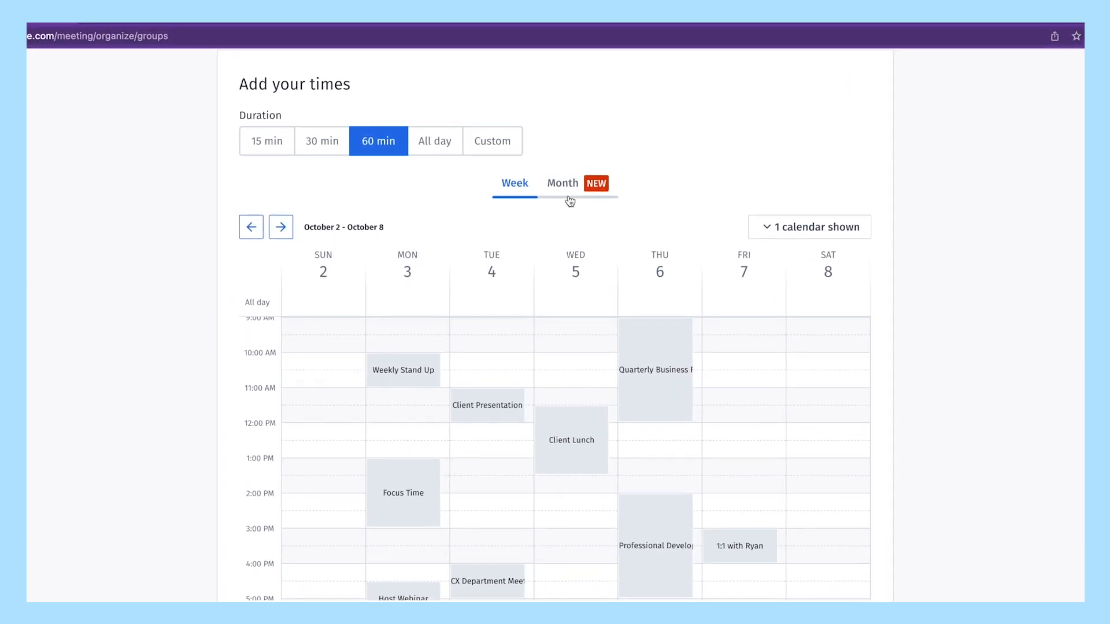
pyautogui.click(499, 434)
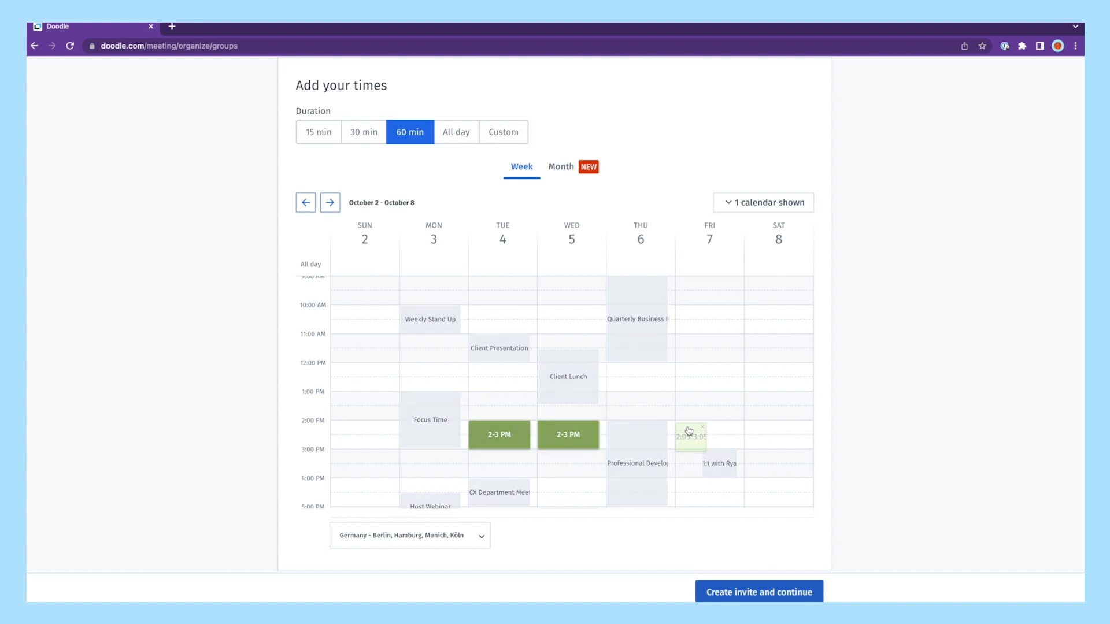
pyautogui.moveTo(691, 437); pyautogui.dragTo(708, 418)
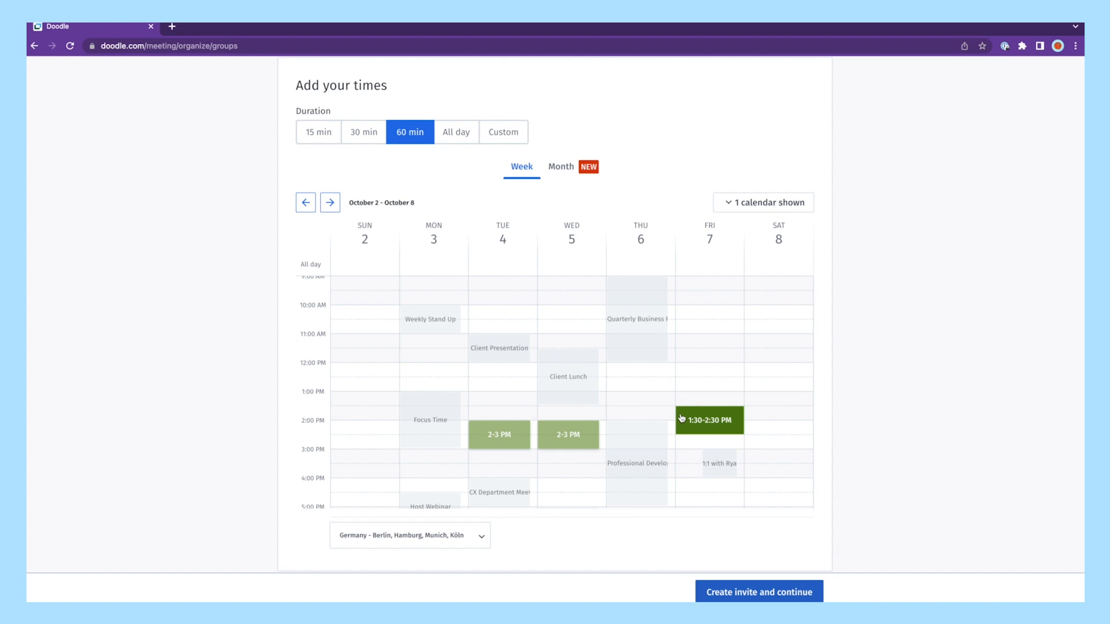
pyautogui.moveTo(708, 420); pyautogui.dragTo(692, 436)
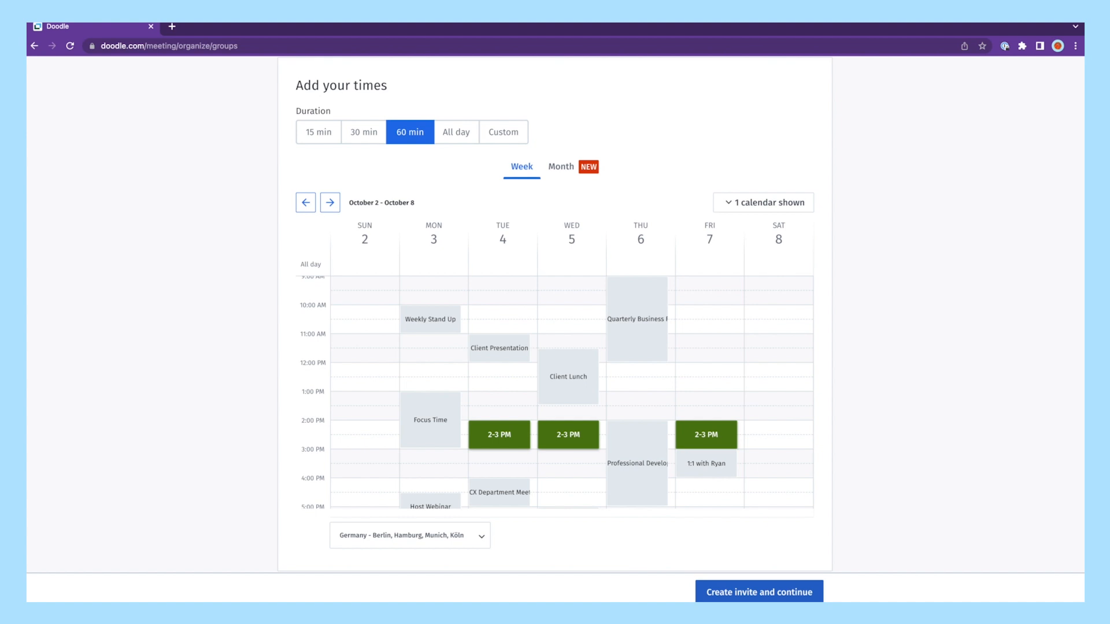
pyautogui.click(456, 132)
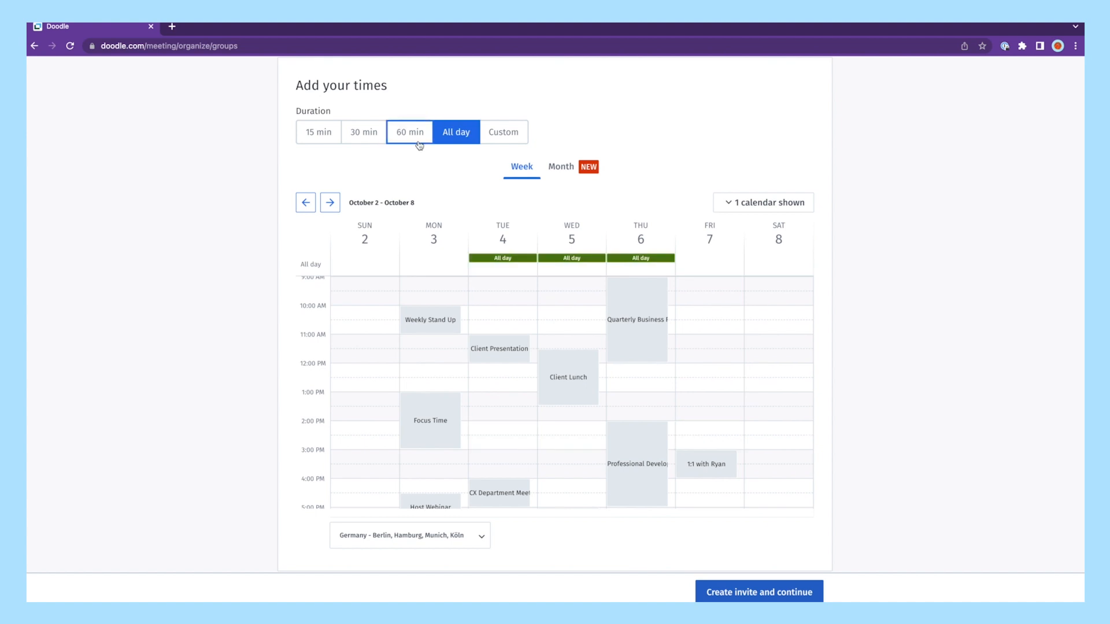
pyautogui.click(410, 132)
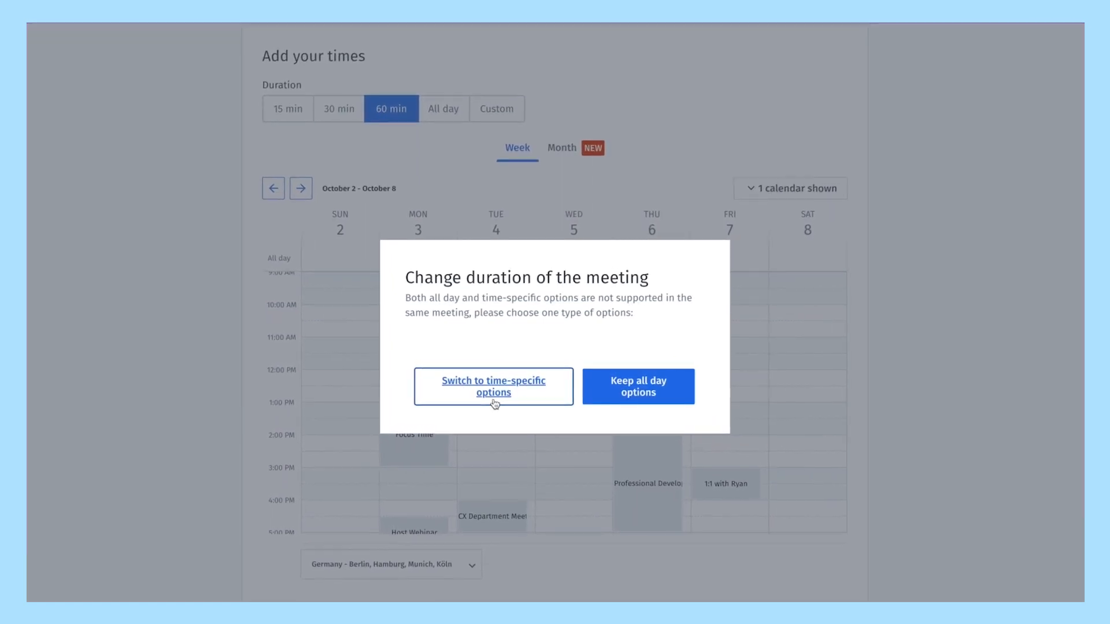
pyautogui.click(494, 387)
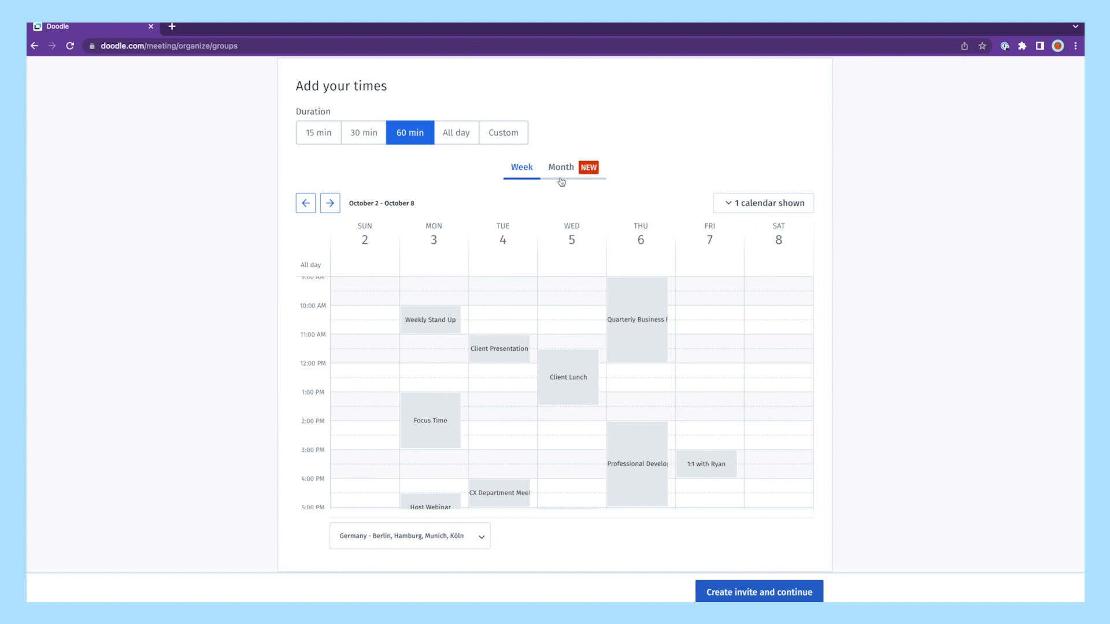
pyautogui.click(560, 167)
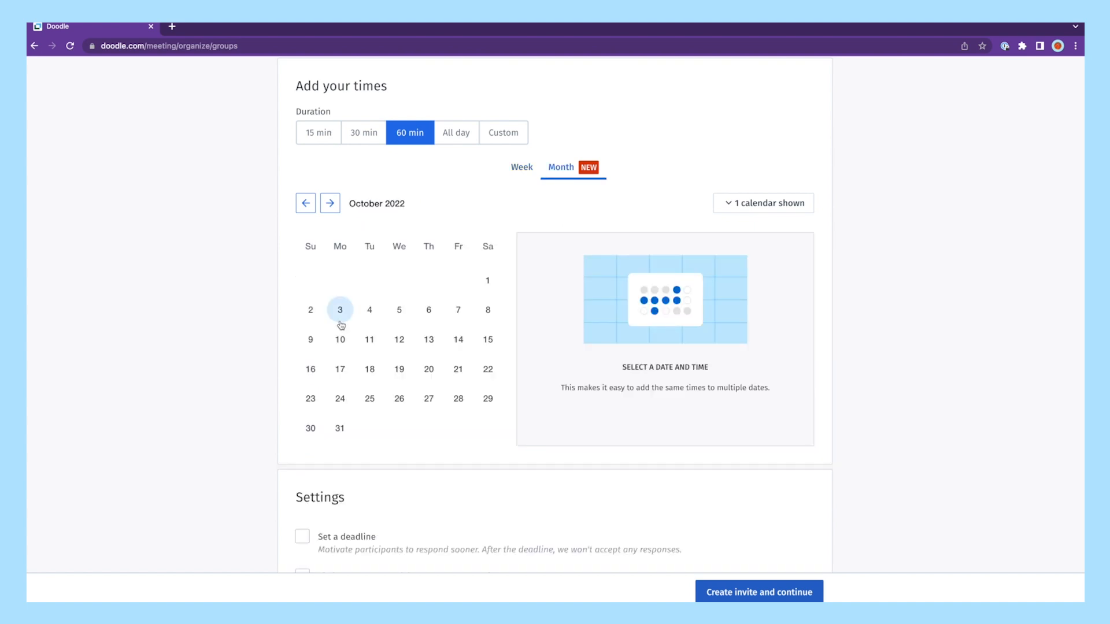
# Step: Propose 2:00 PM and 3:00 PM times for October 3–7
pyautogui.click(369, 309)
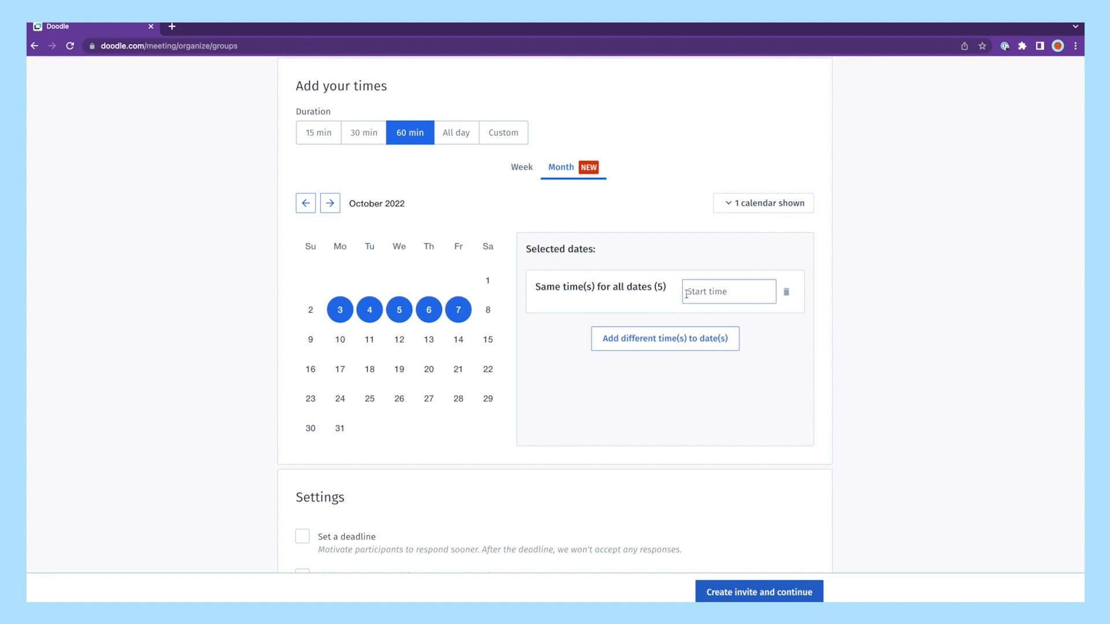
pyautogui.write('2:00 PM')
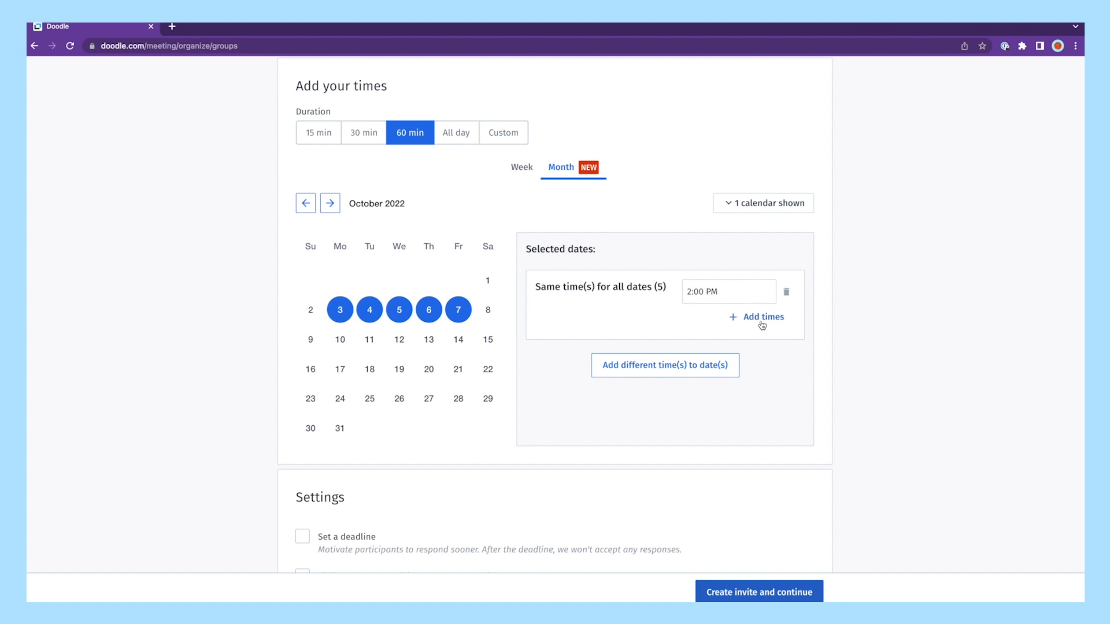
pyautogui.click(762, 317)
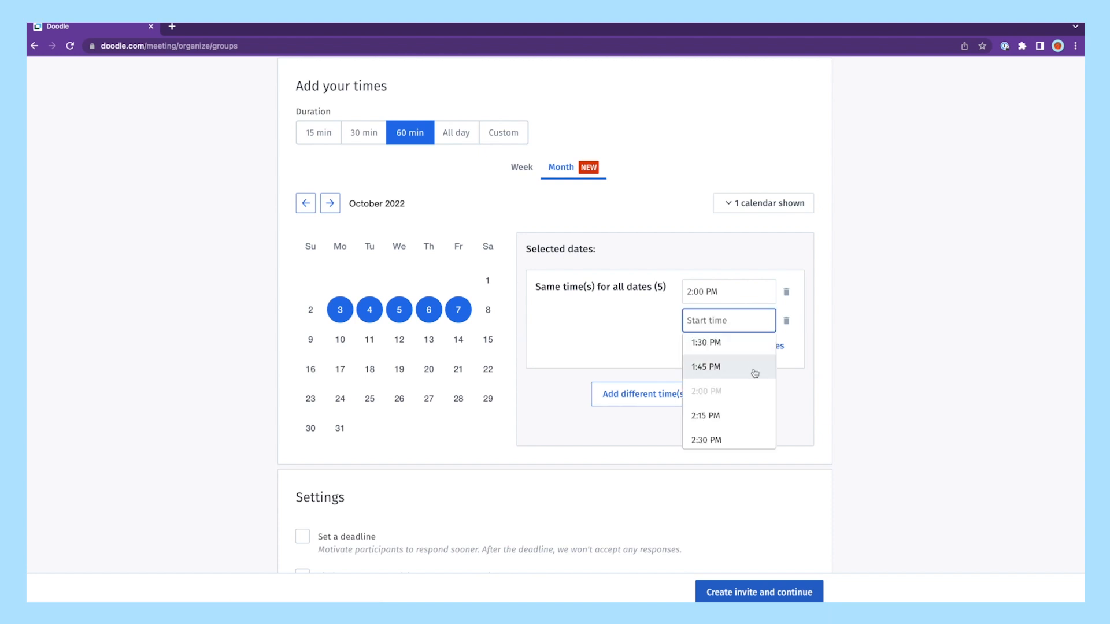
pyautogui.scroll(-3)
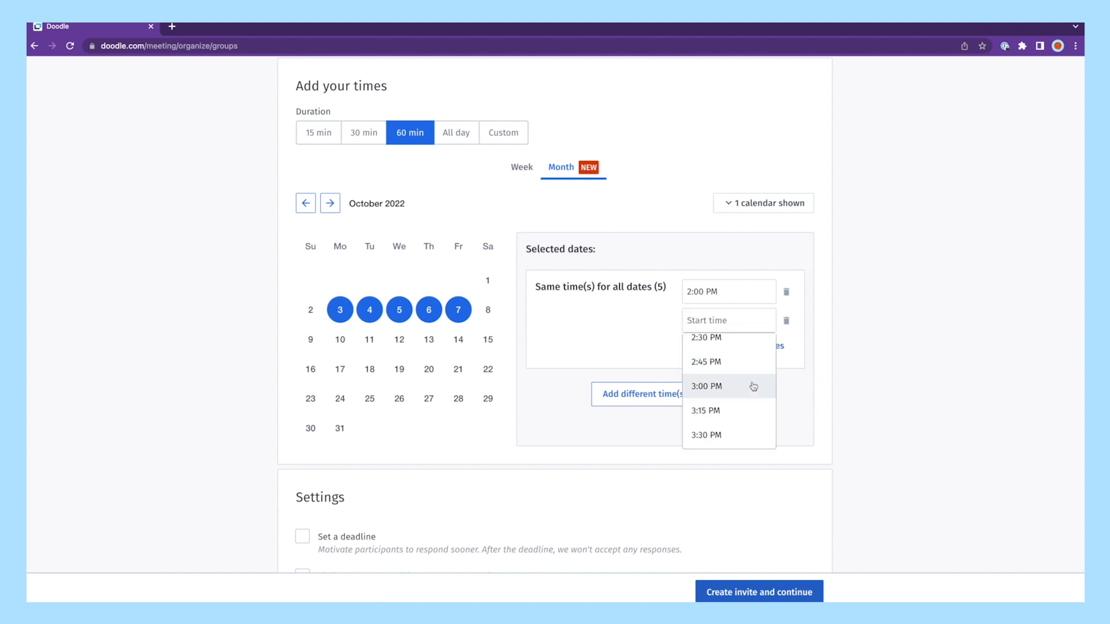
pyautogui.click(706, 386)
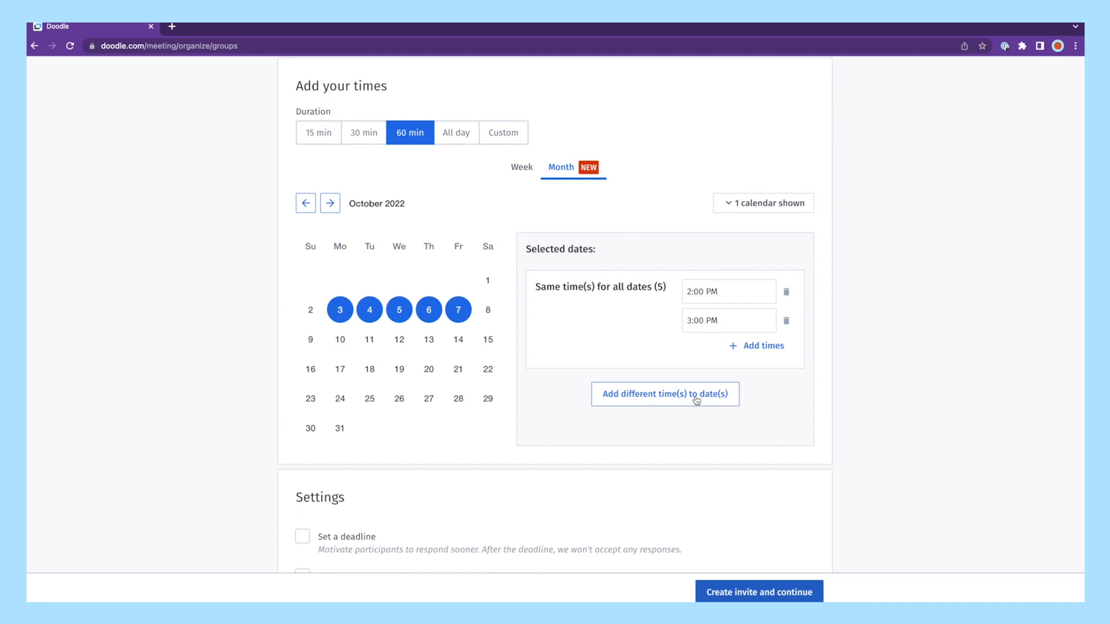
# Step: Delete Monday October 3's 2:00 PM slot and view the week layout
pyautogui.click(664, 394)
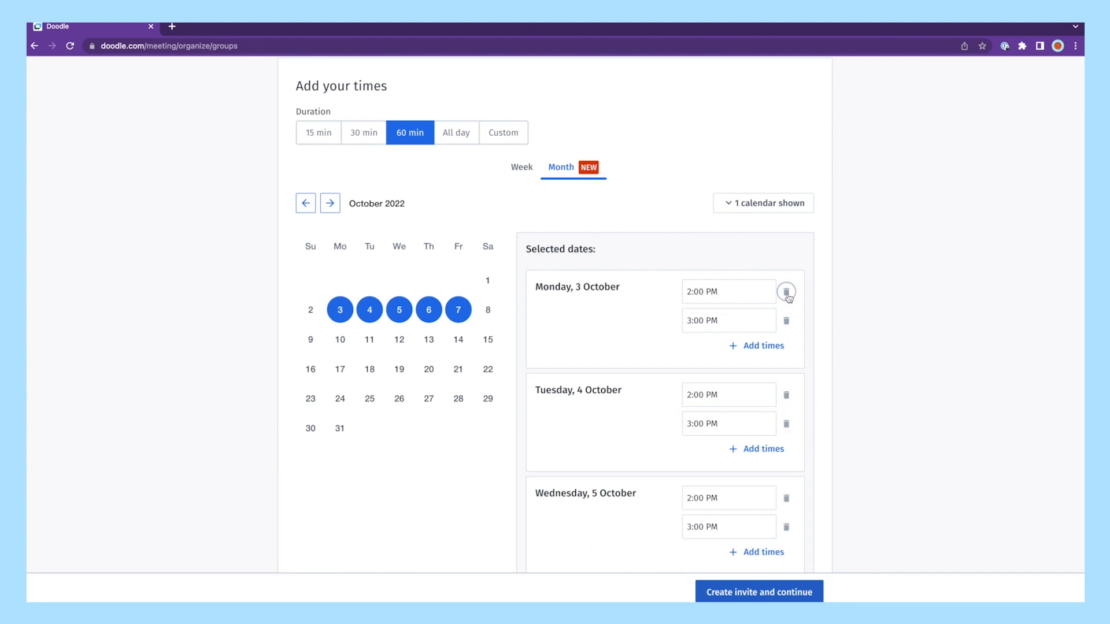
pyautogui.click(786, 290)
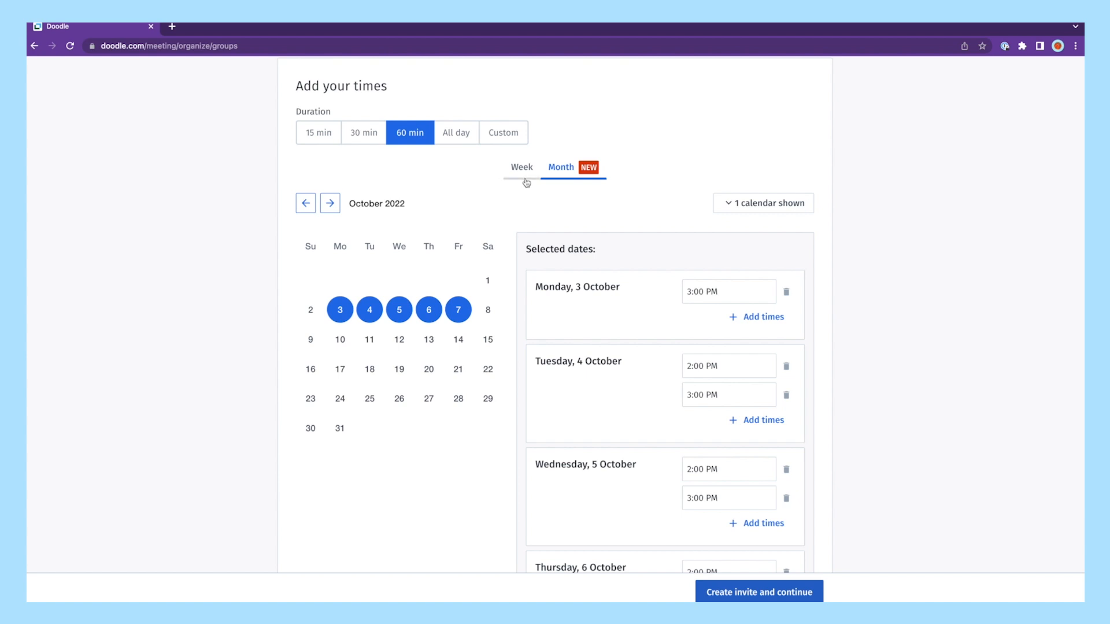
pyautogui.click(522, 167)
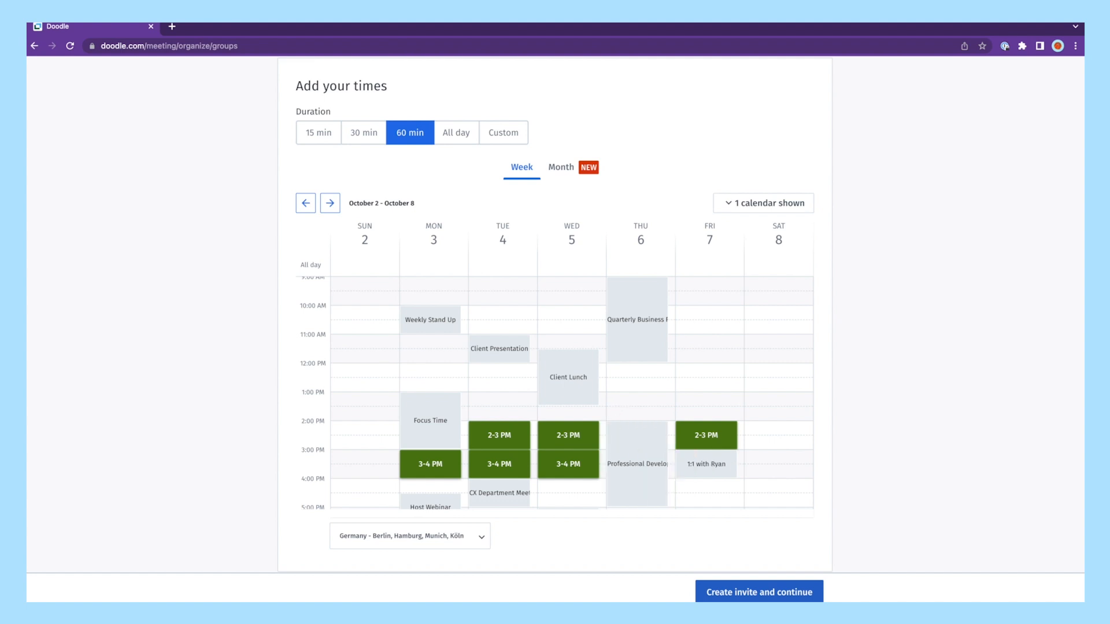
pyautogui.scroll(-3)
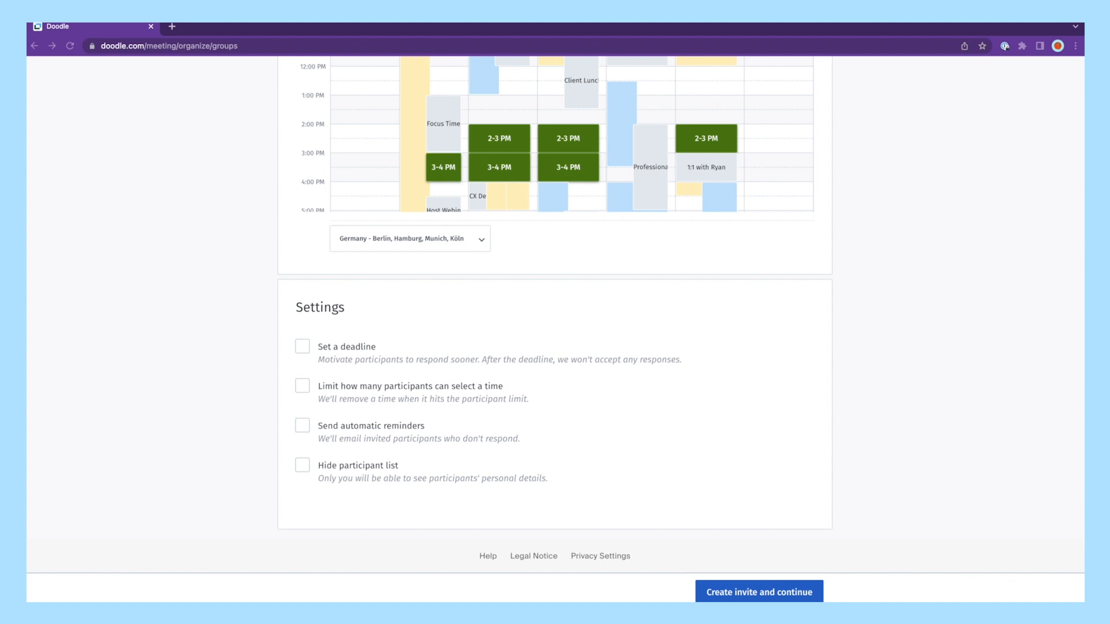
pyautogui.click(303, 346)
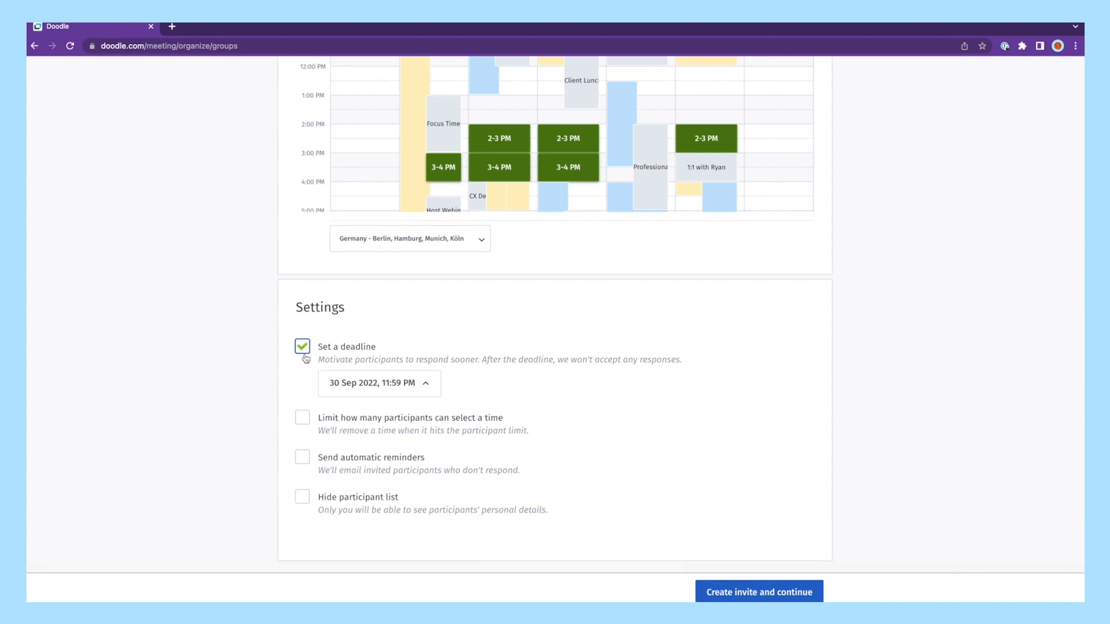
pyautogui.click(379, 382)
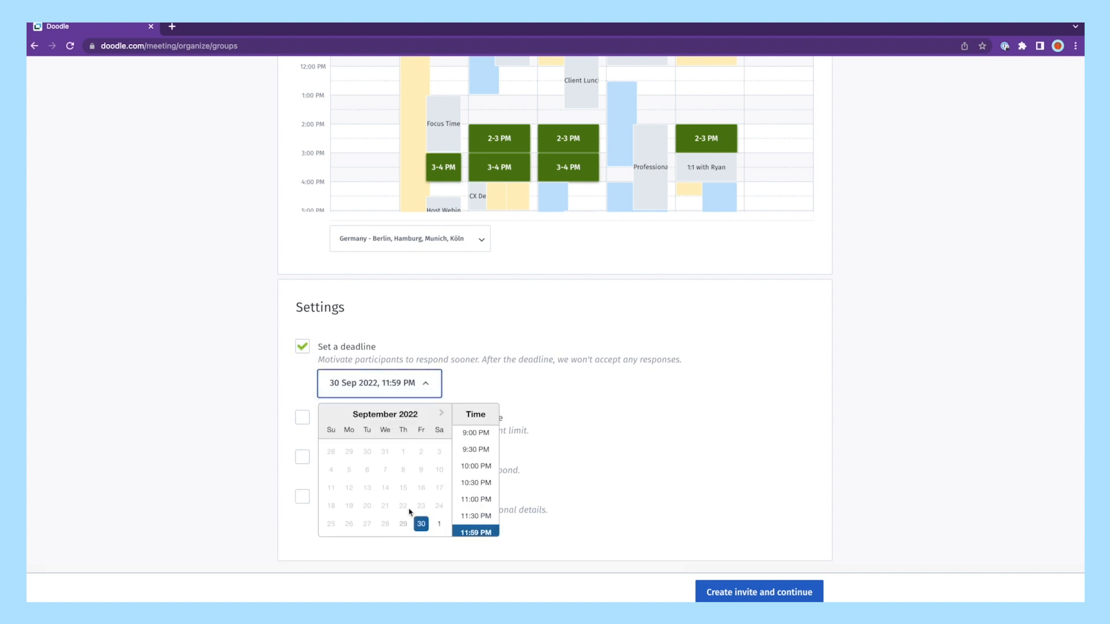
pyautogui.moveTo(474, 515)
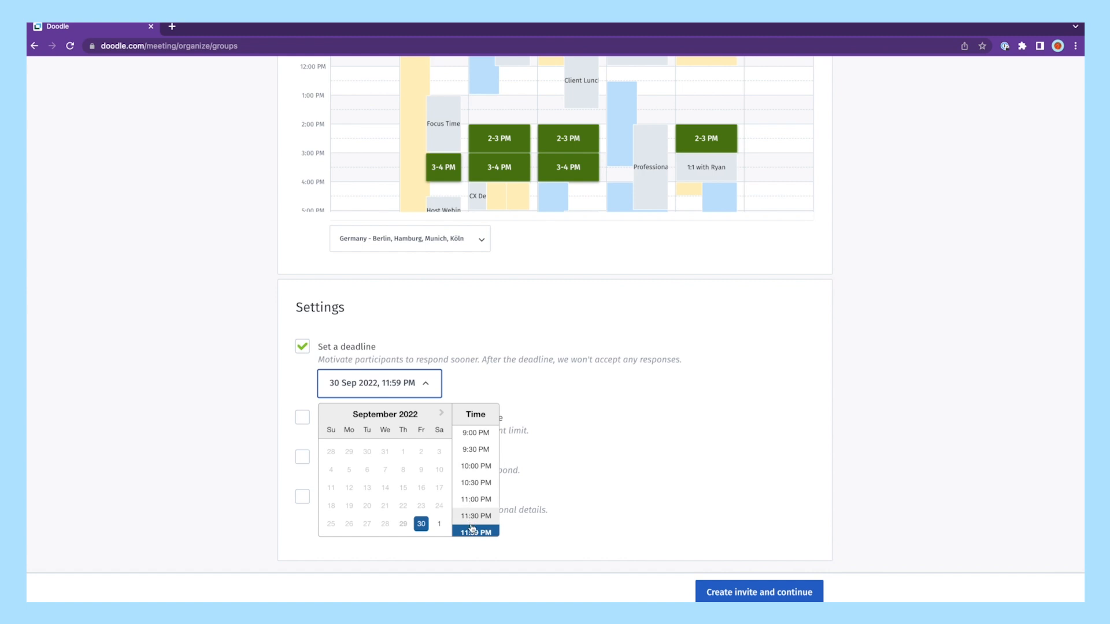
pyautogui.click(302, 347)
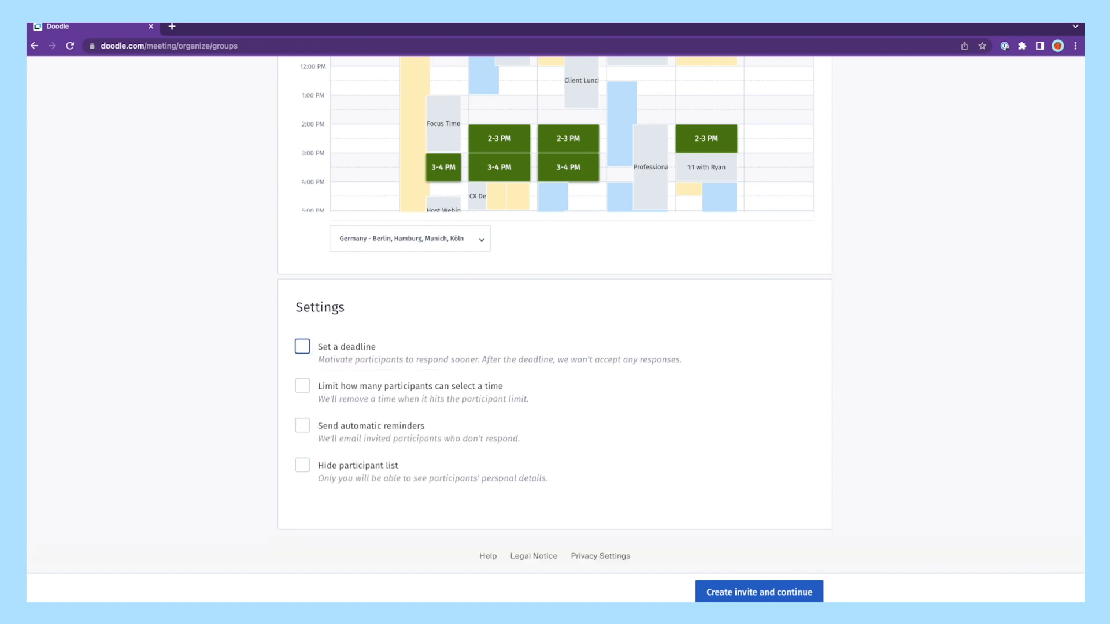
pyautogui.click(302, 386)
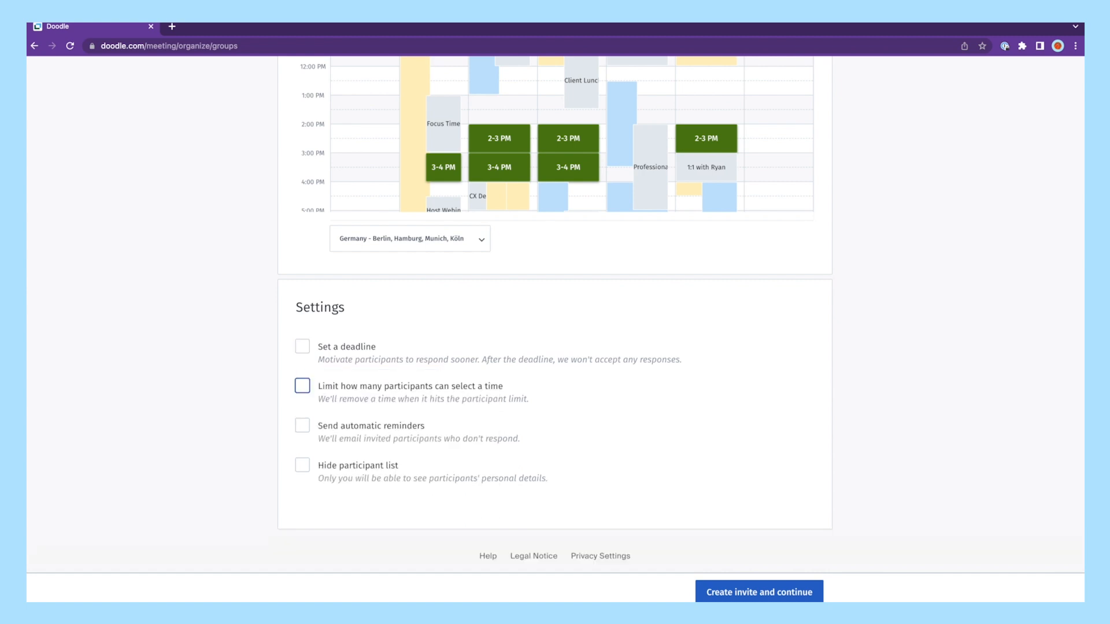
pyautogui.click(302, 386)
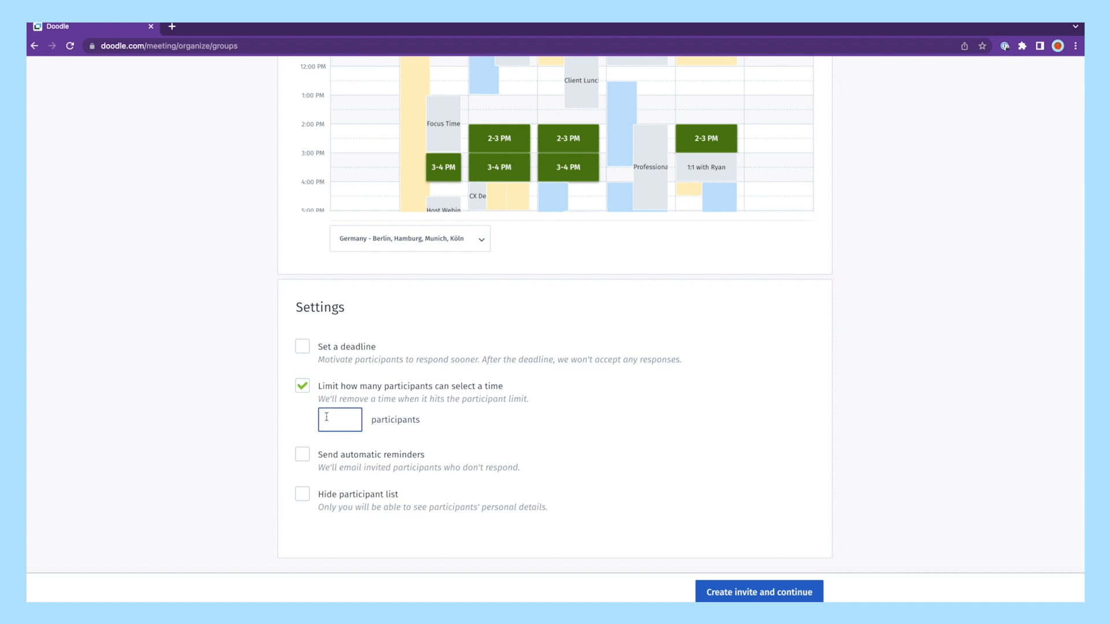
pyautogui.write('25')
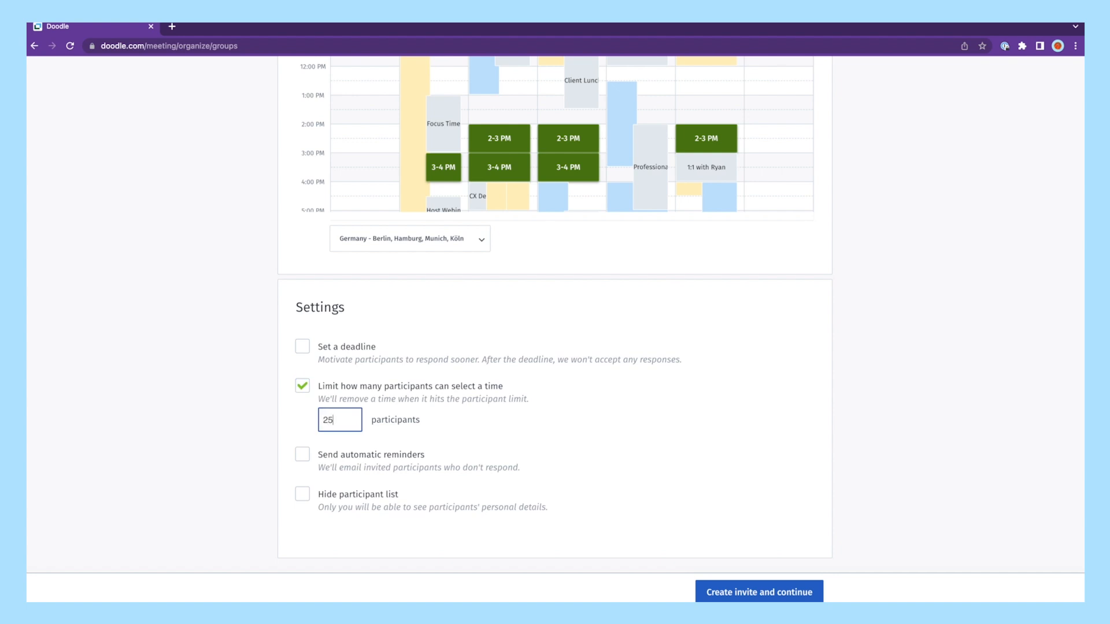
pyautogui.click(302, 385)
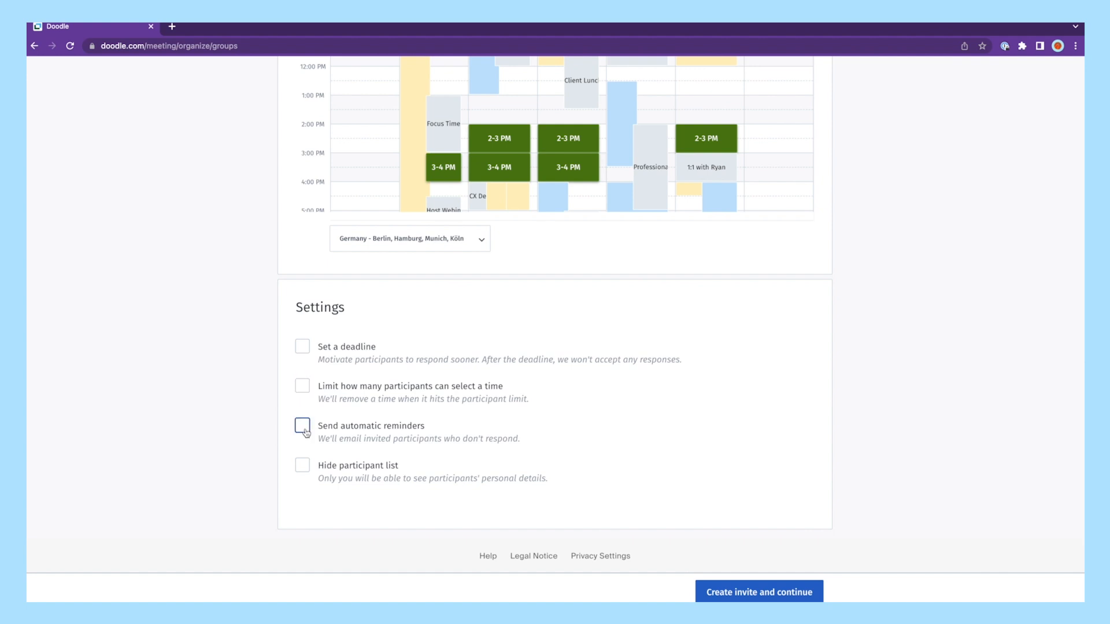
pyautogui.click(303, 426)
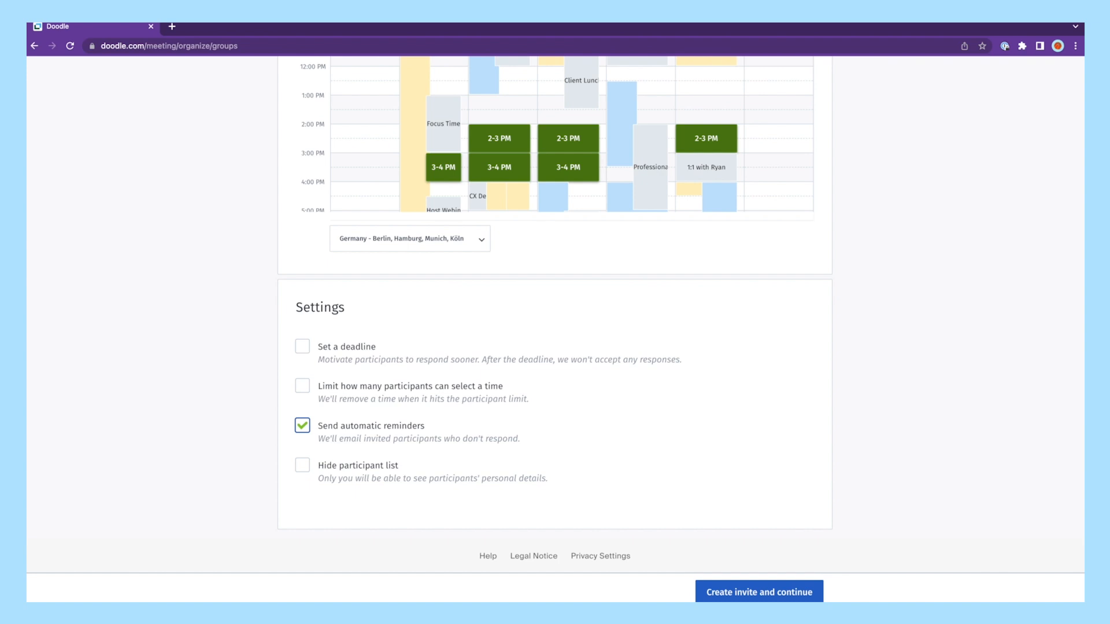
pyautogui.click(302, 425)
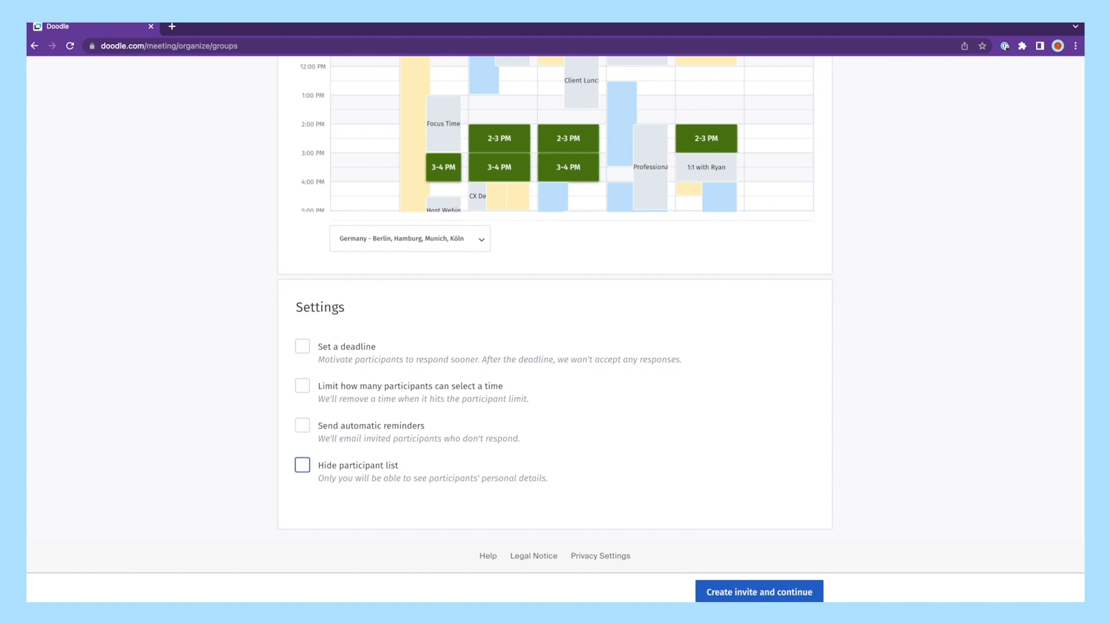
pyautogui.click(302, 465)
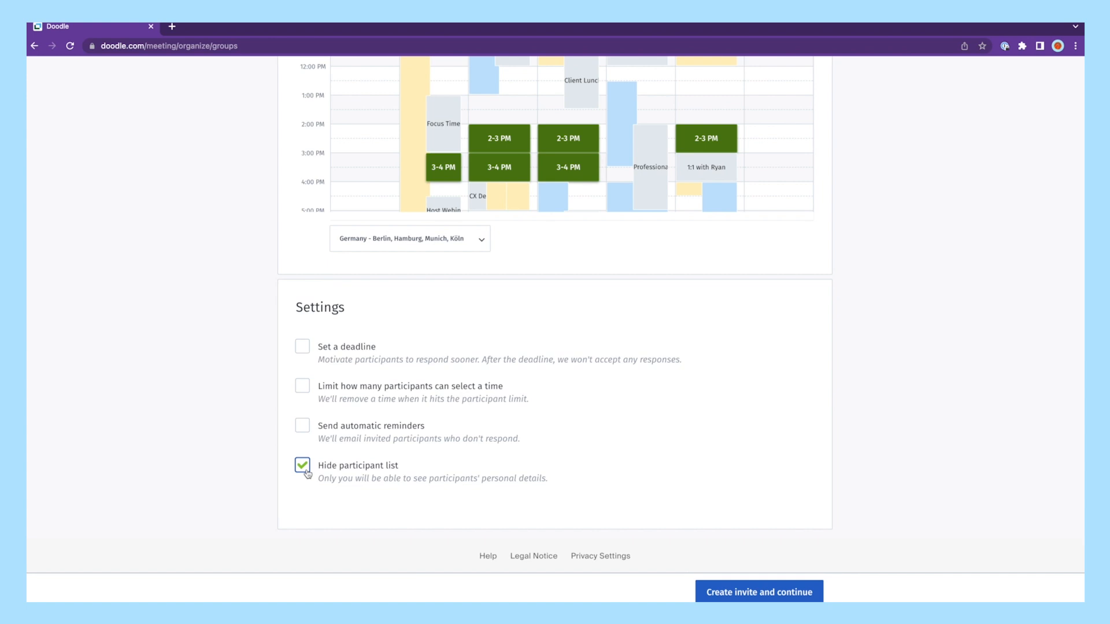
pyautogui.click(302, 465)
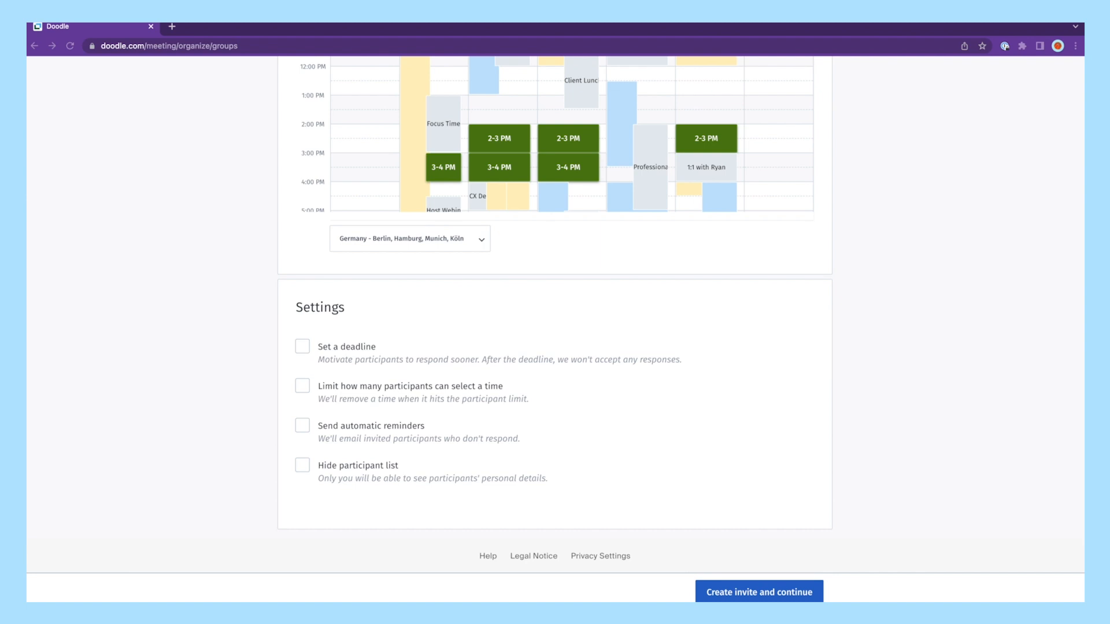
pyautogui.click(303, 347)
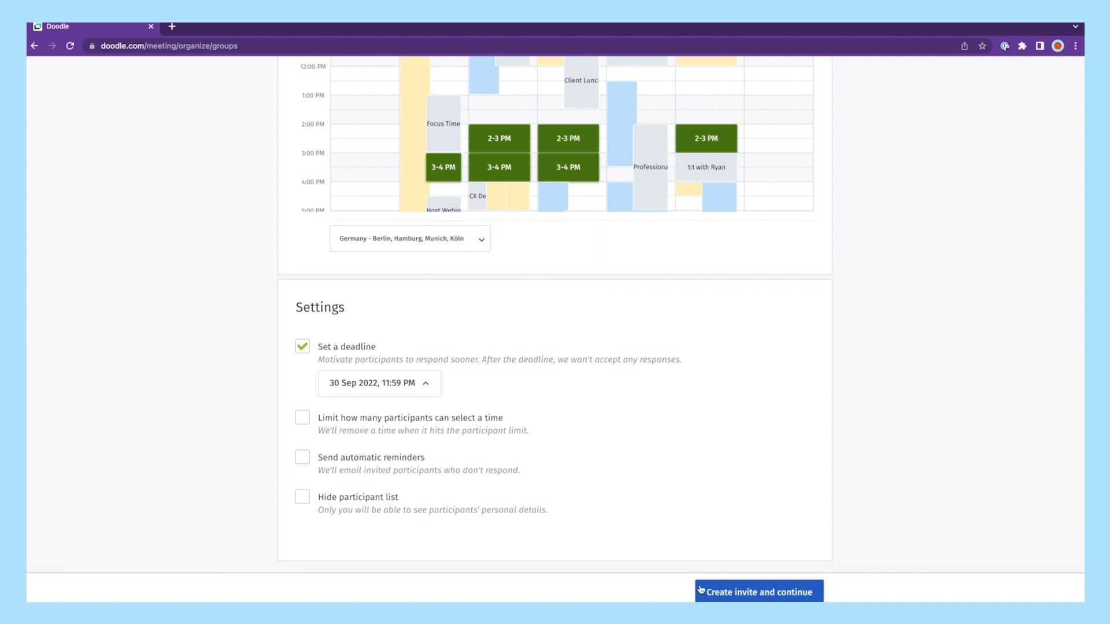
pyautogui.click(757, 592)
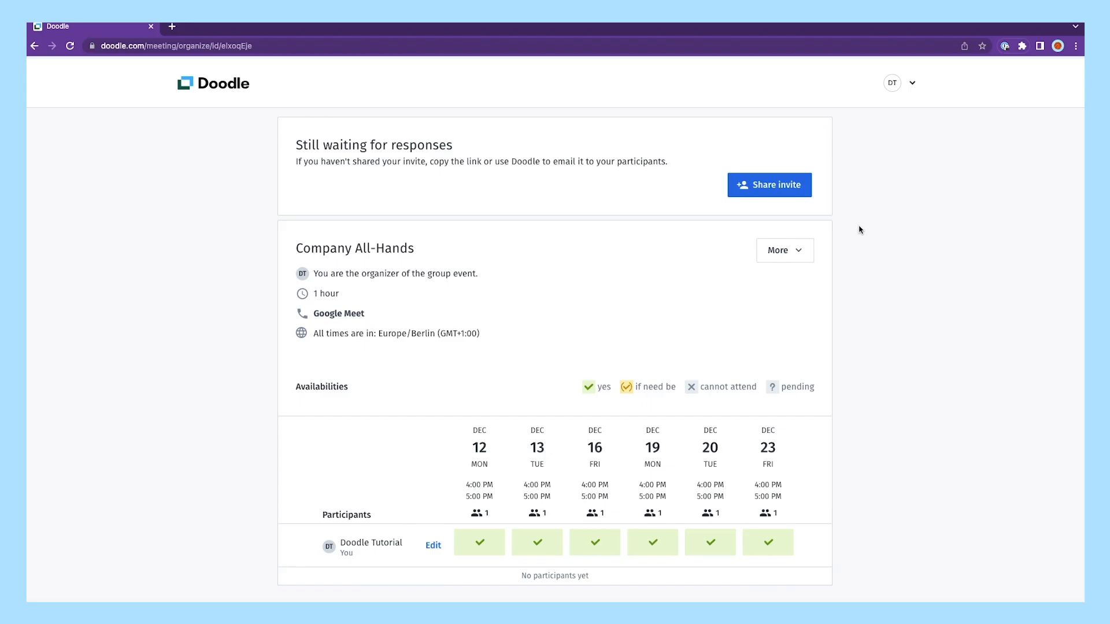
pyautogui.click(769, 185)
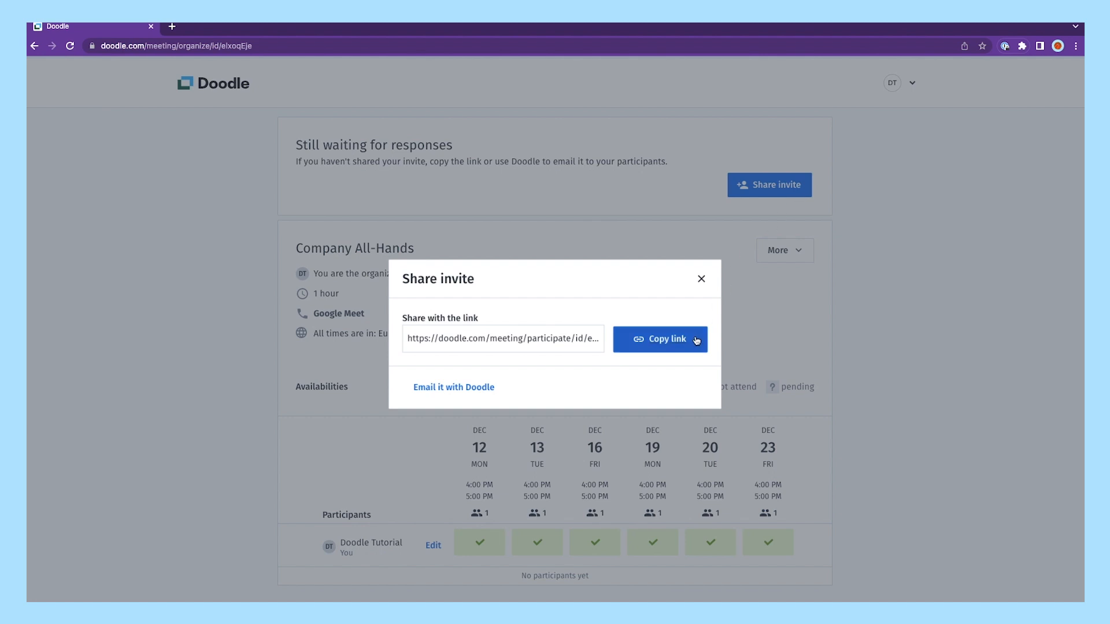
pyautogui.click(659, 339)
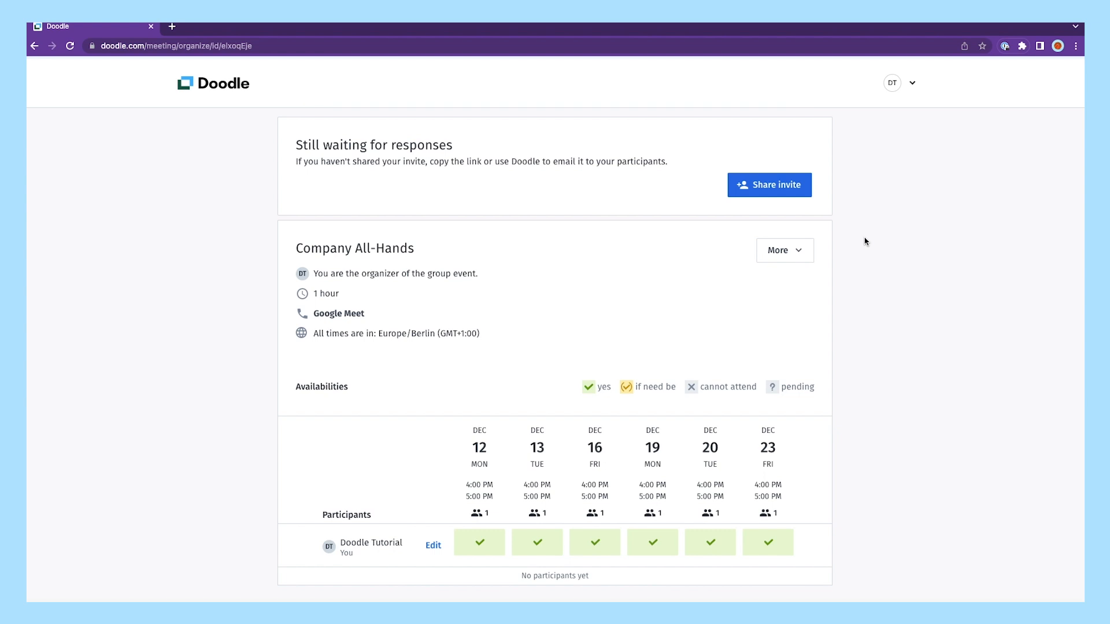
pyautogui.click(769, 185)
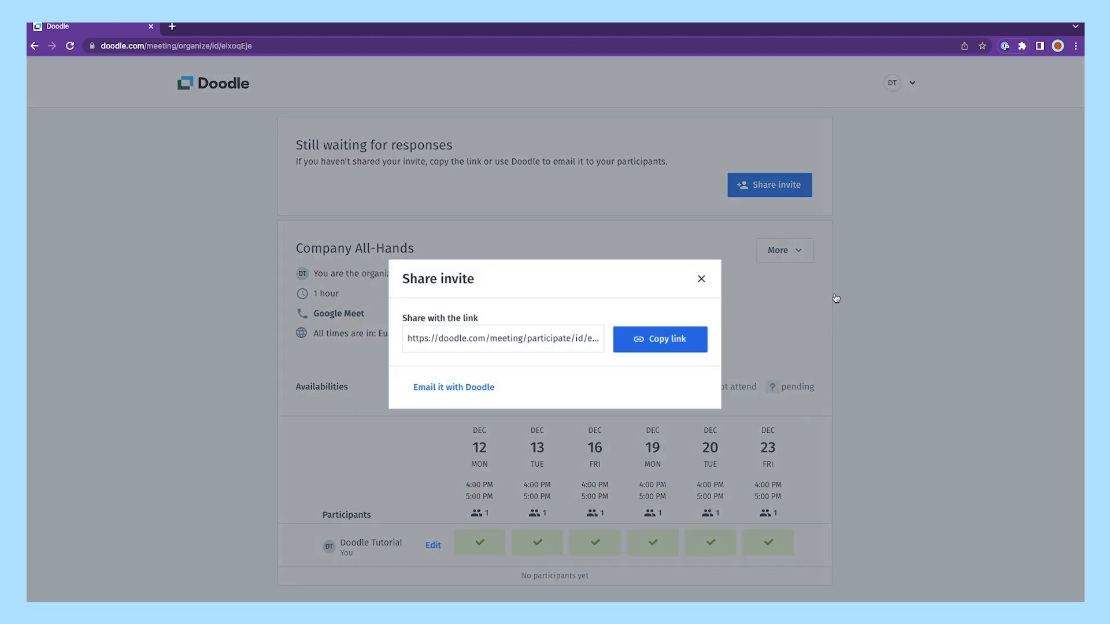
pyautogui.click(453, 387)
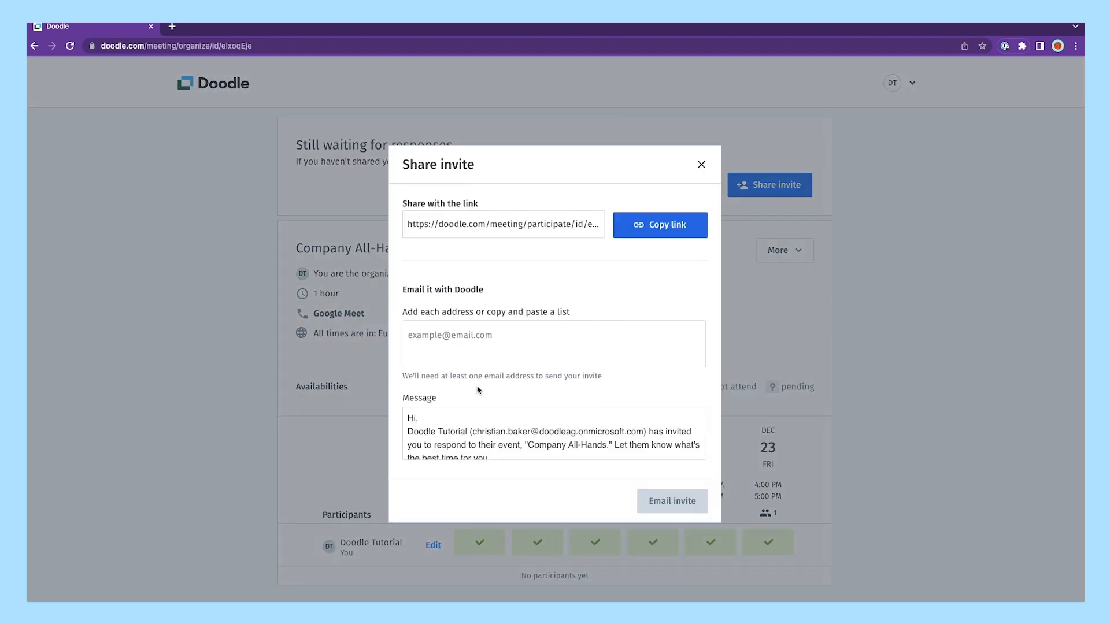
pyautogui.click(552, 343)
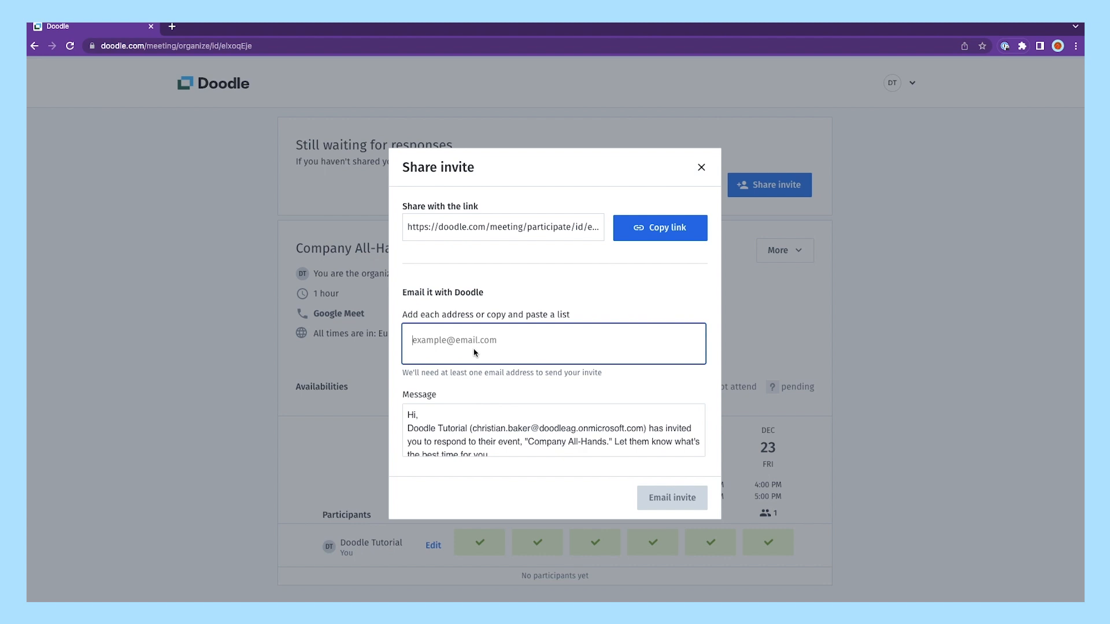
pyautogui.click(428, 417)
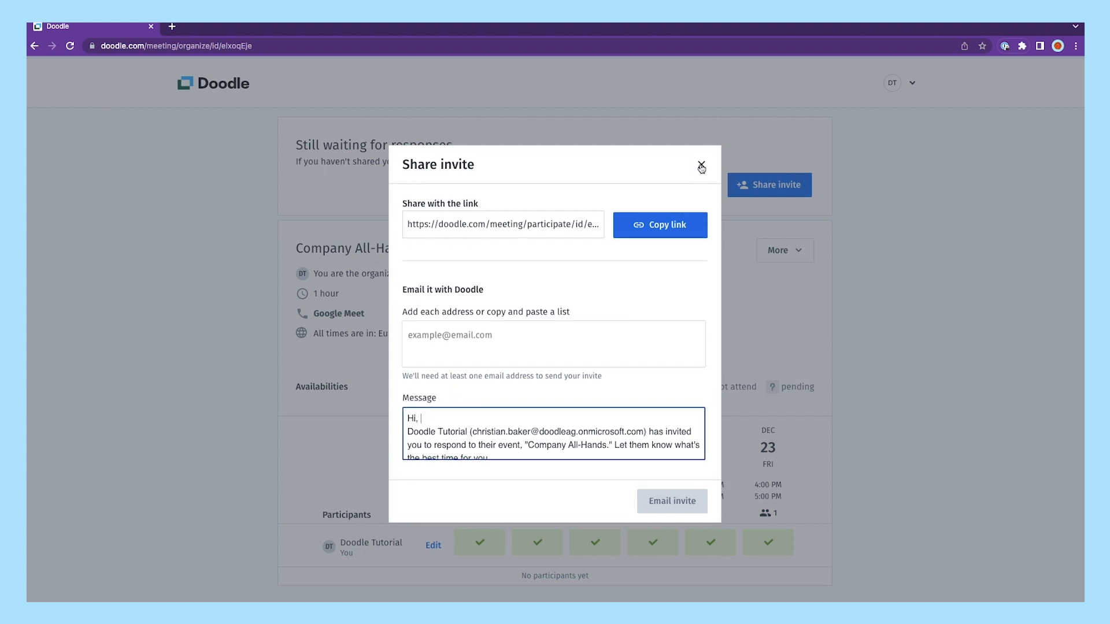
pyautogui.click(701, 165)
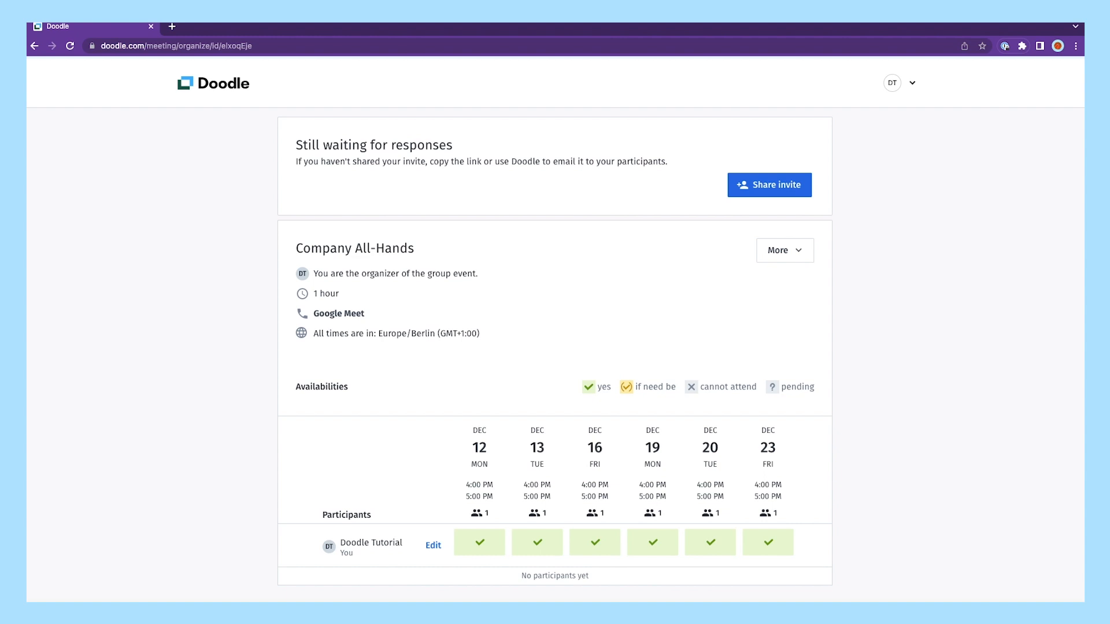
pyautogui.moveTo(864, 298)
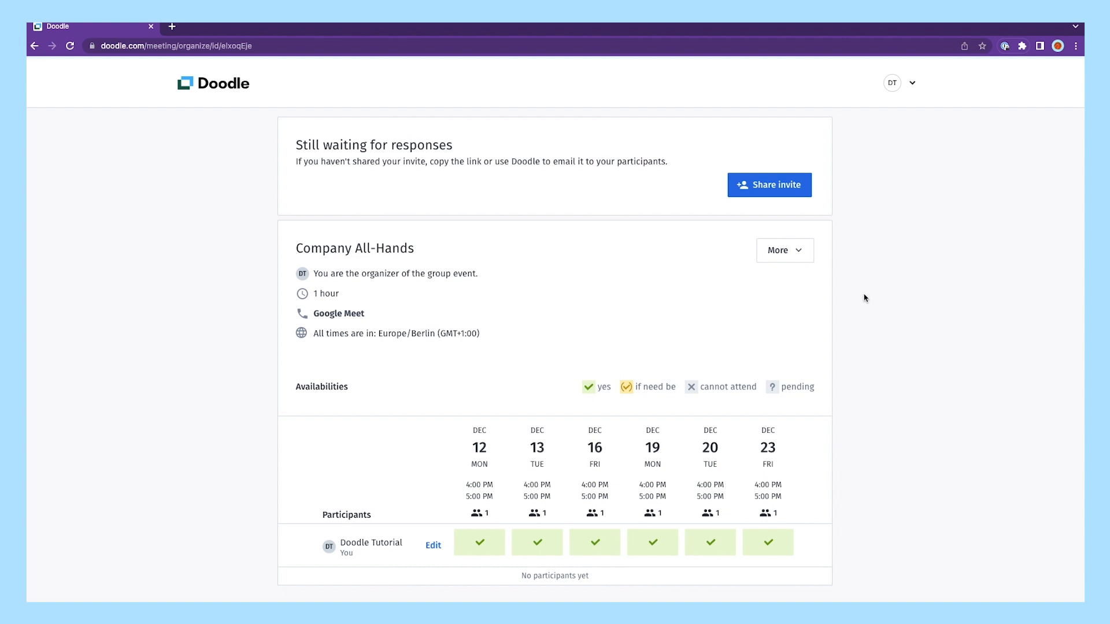
pyautogui.click(784, 250)
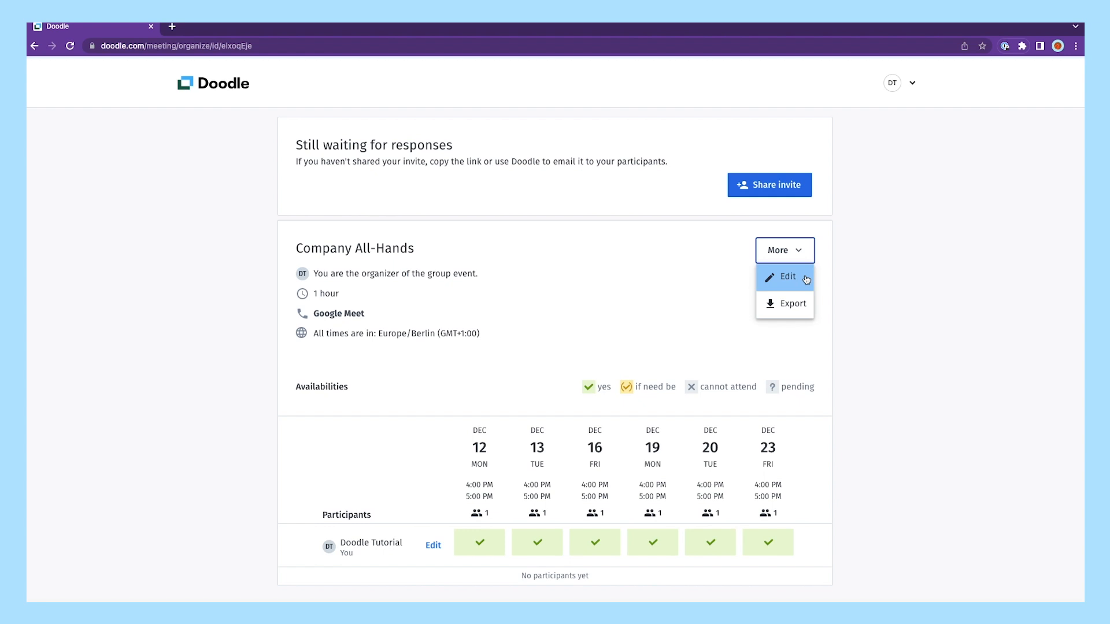
pyautogui.moveTo(791, 303)
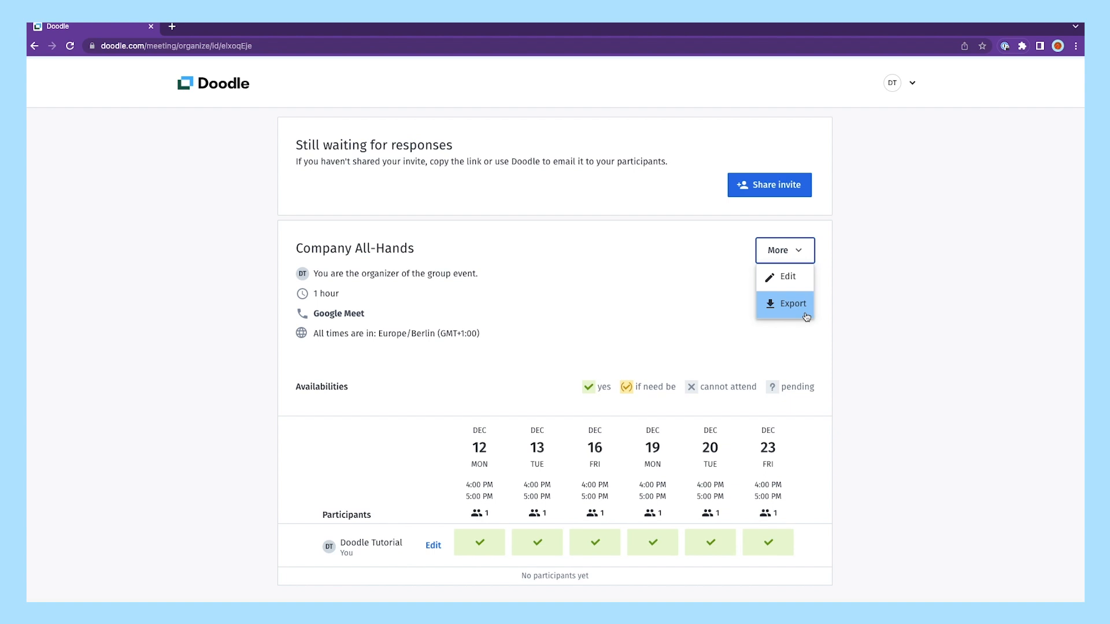
pyautogui.moveTo(805, 337)
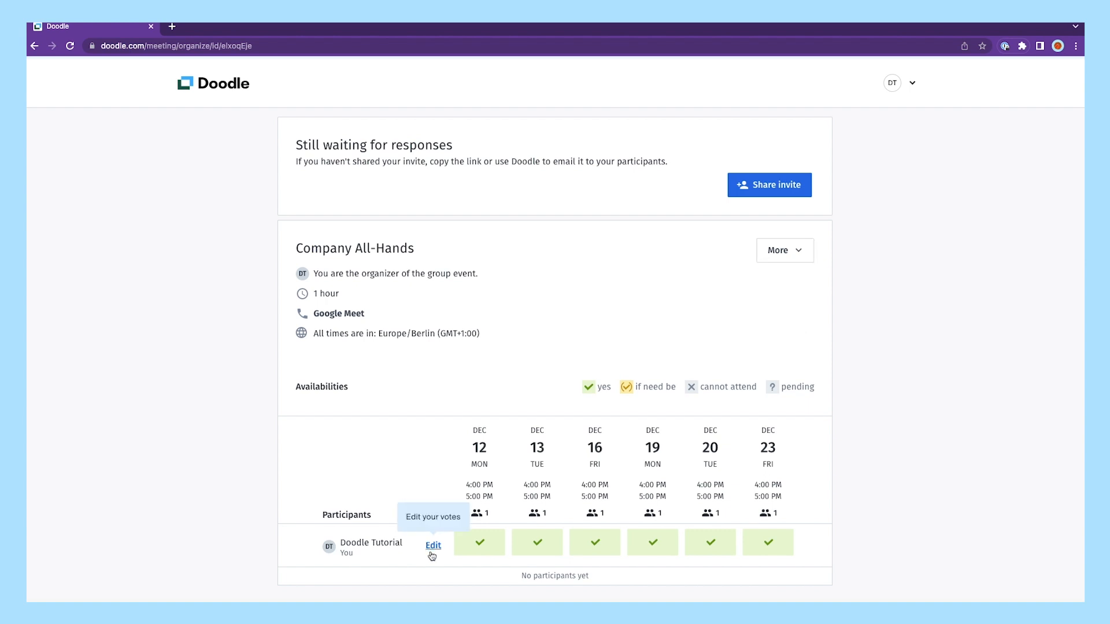
# Step: Change my Dec 12 vote to if-need-be, mark Dec 13 unavailable, and save
pyautogui.click(432, 545)
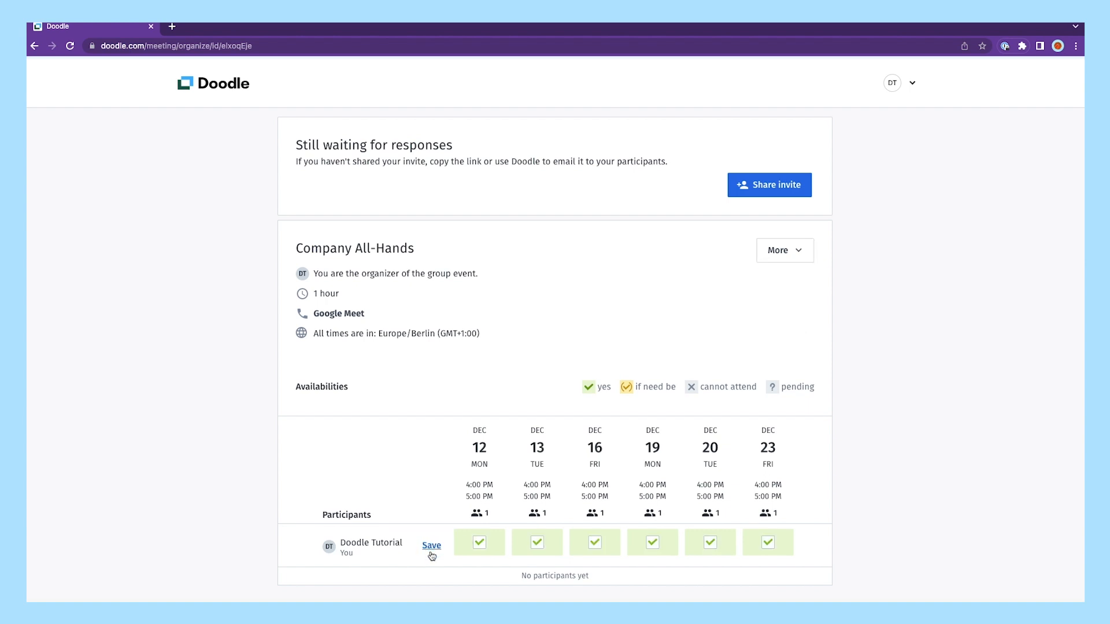
pyautogui.click(478, 543)
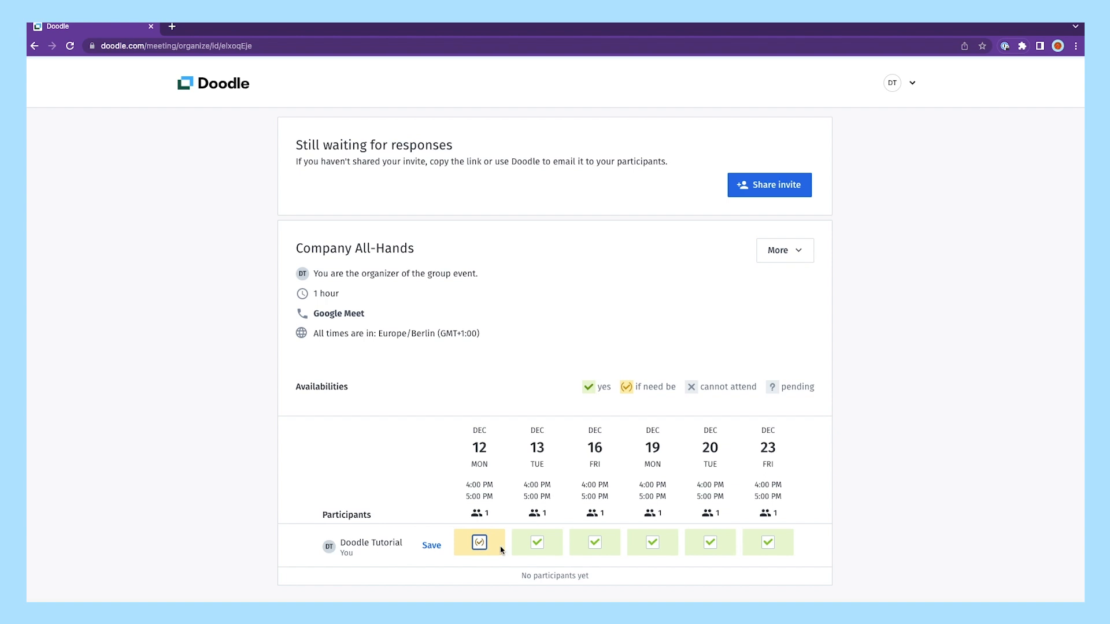
pyautogui.click(537, 542)
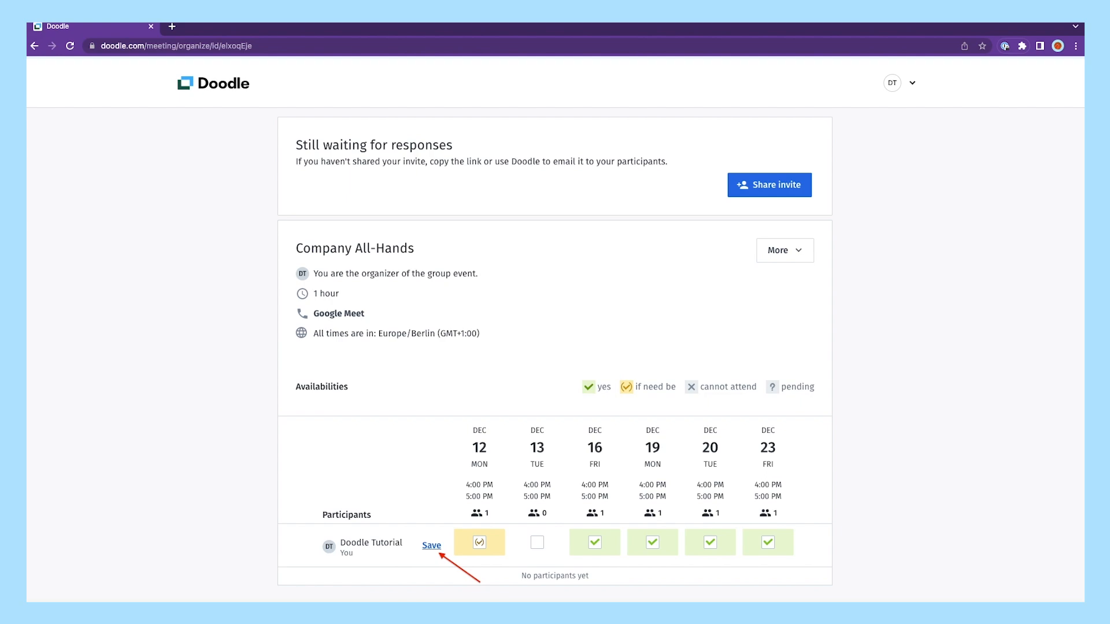
pyautogui.click(431, 546)
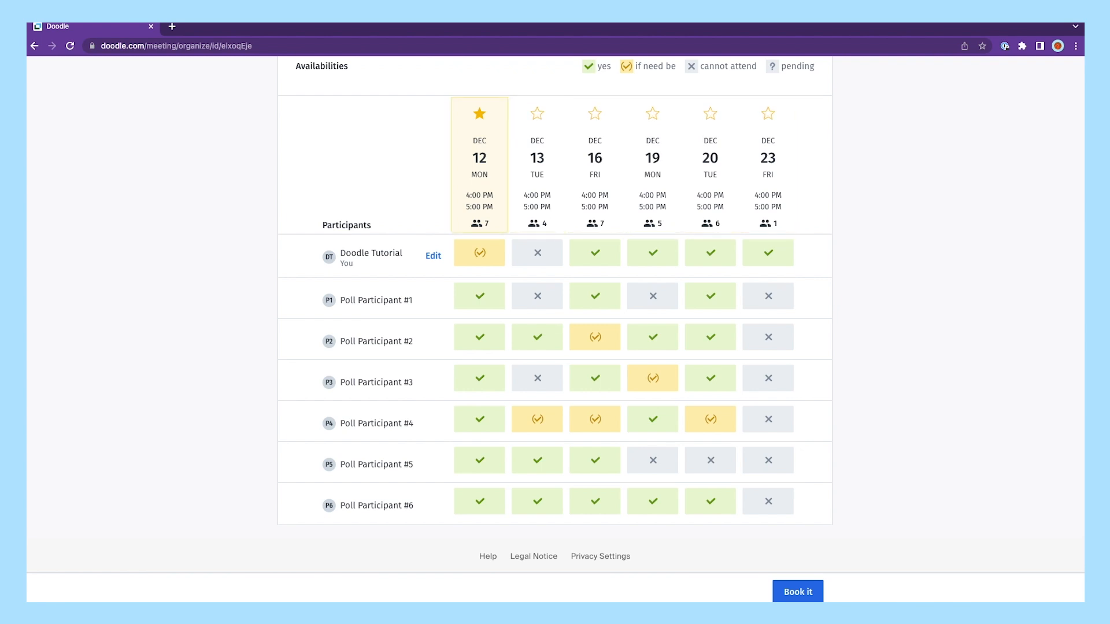
# Step: Star Friday Dec 16, 4–5 PM and book Company All-Hands
pyautogui.click(595, 114)
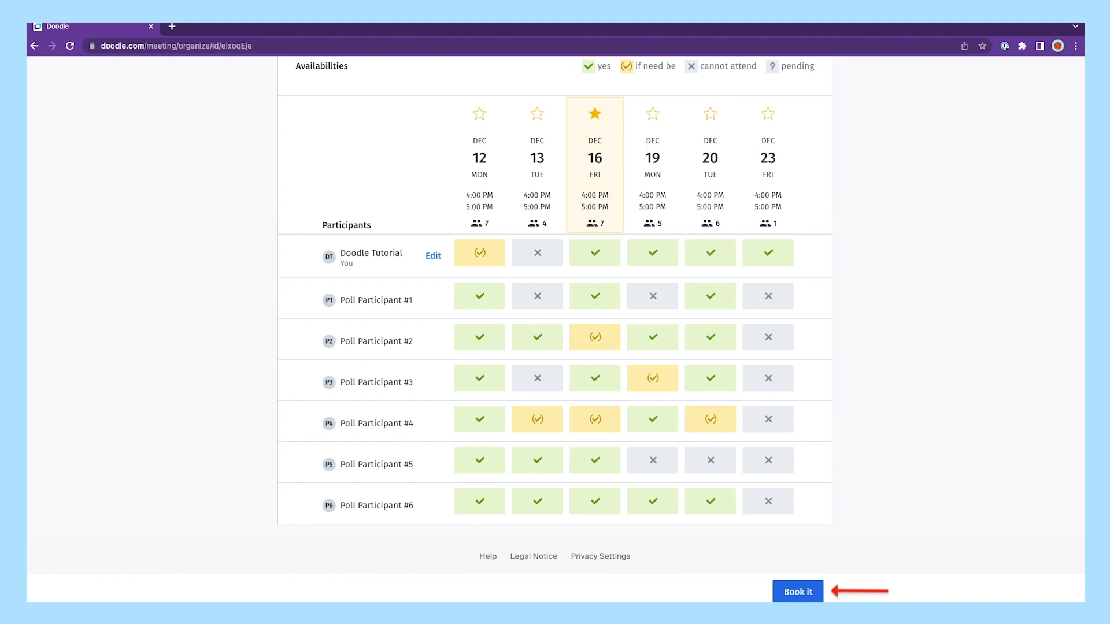
pyautogui.click(797, 591)
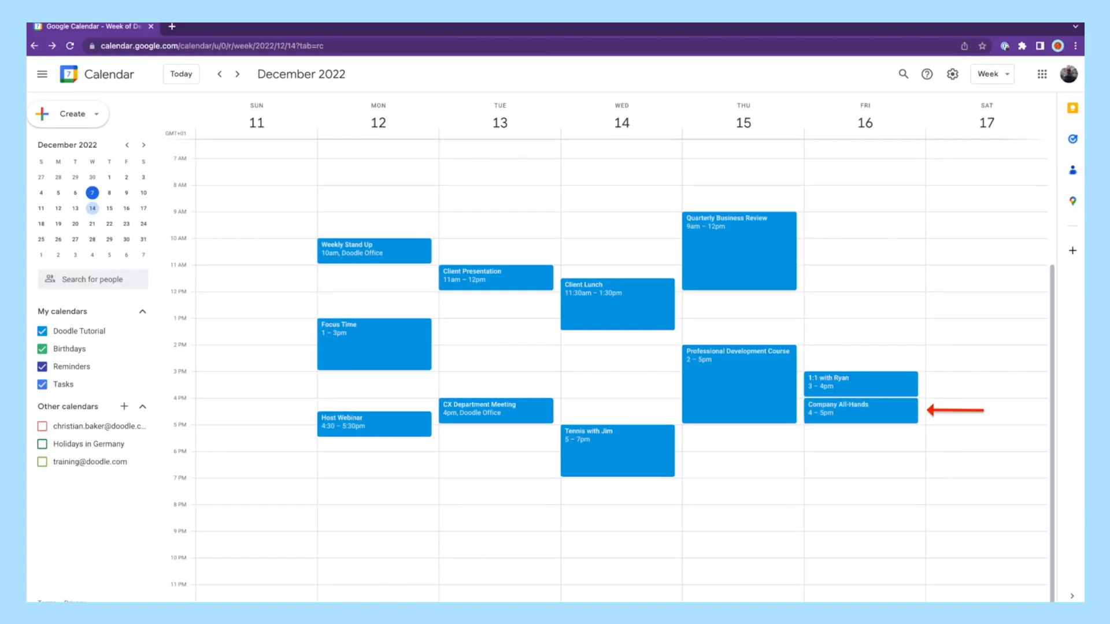
# Step: Confirm Company All-Hands appears on Friday Dec 16, 4–5 PM in Google Calendar
pyautogui.click(861, 410)
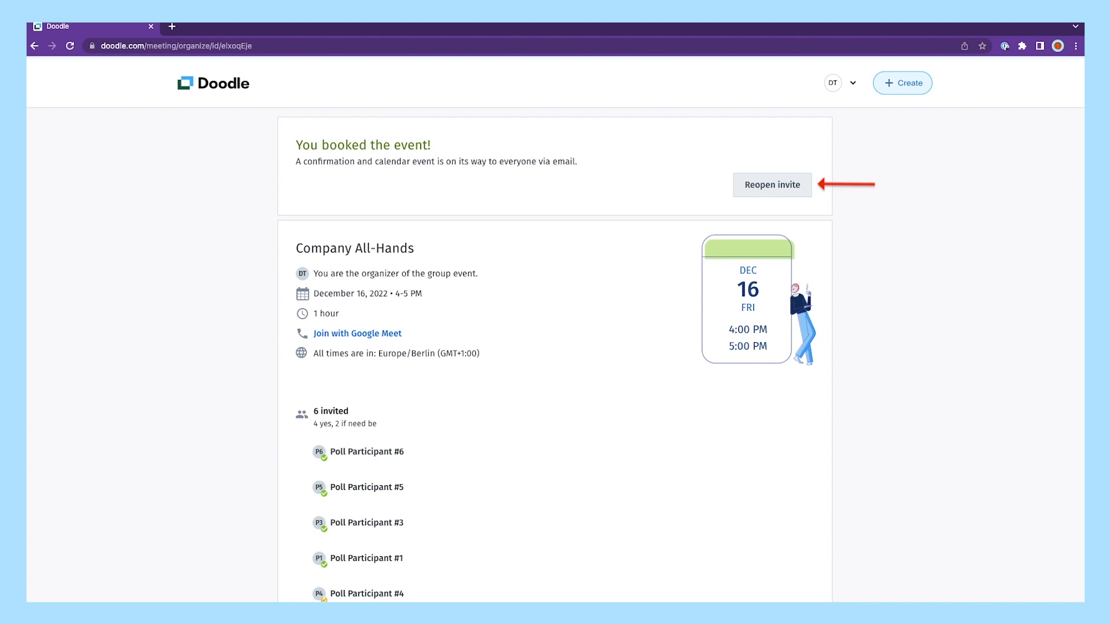
# Step: Reopen the invite, rebook Dec 16, and bring up the Company All-Hands card's options
pyautogui.click(772, 185)
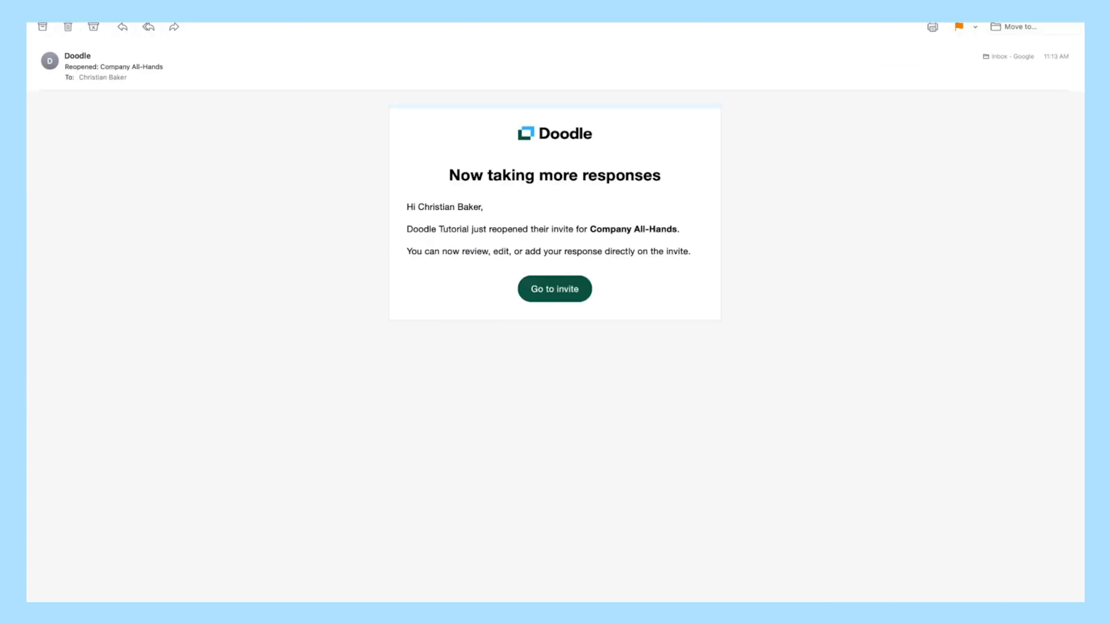
pyautogui.click(555, 289)
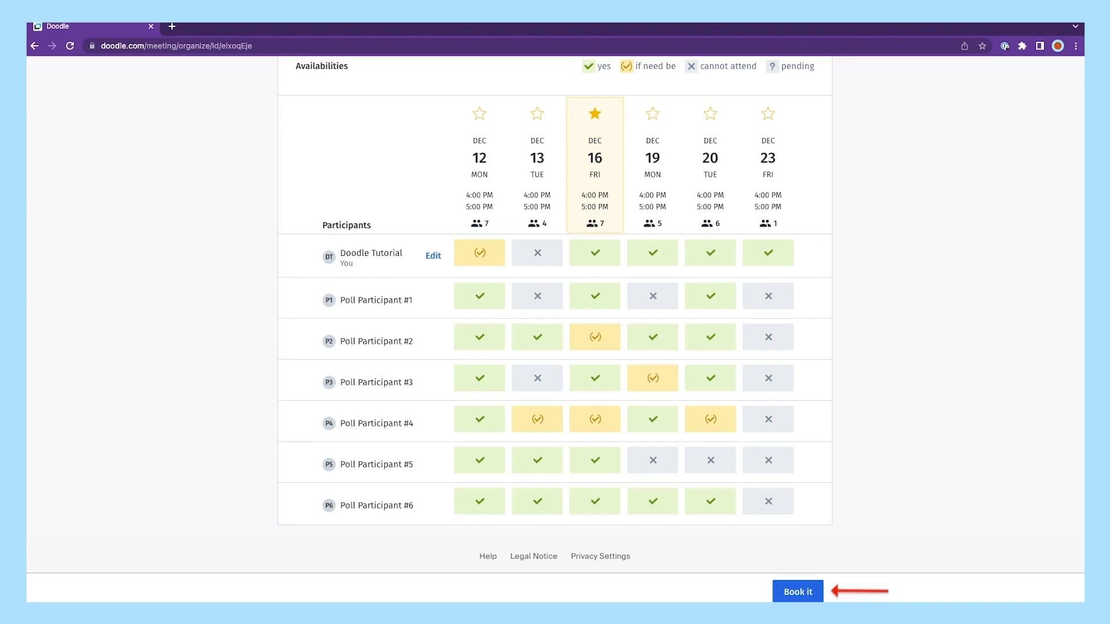
pyautogui.click(797, 591)
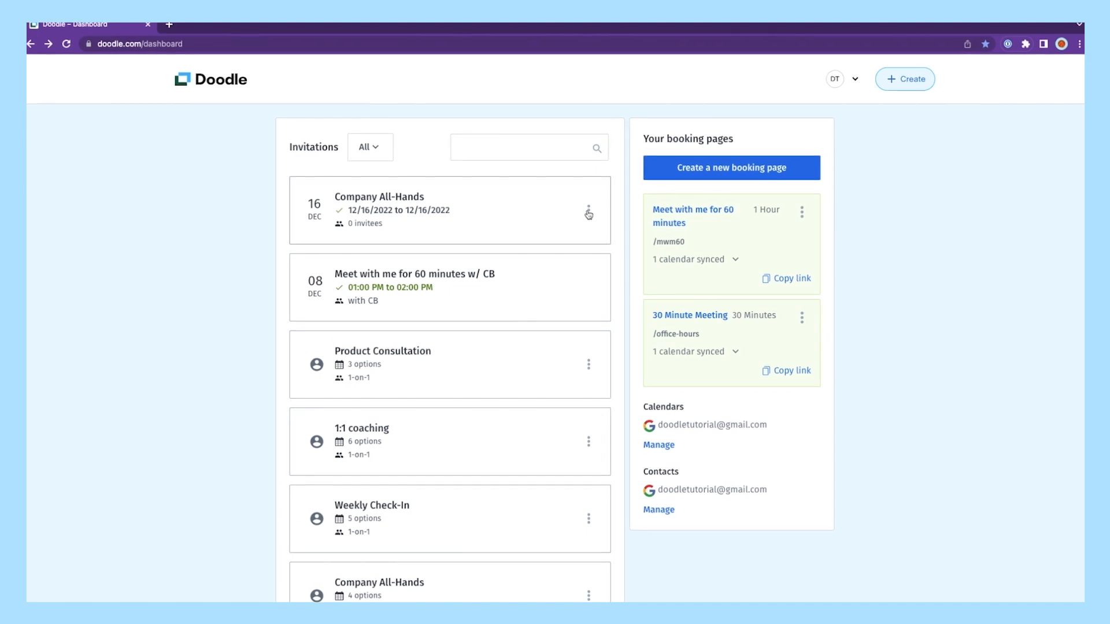
pyautogui.click(589, 211)
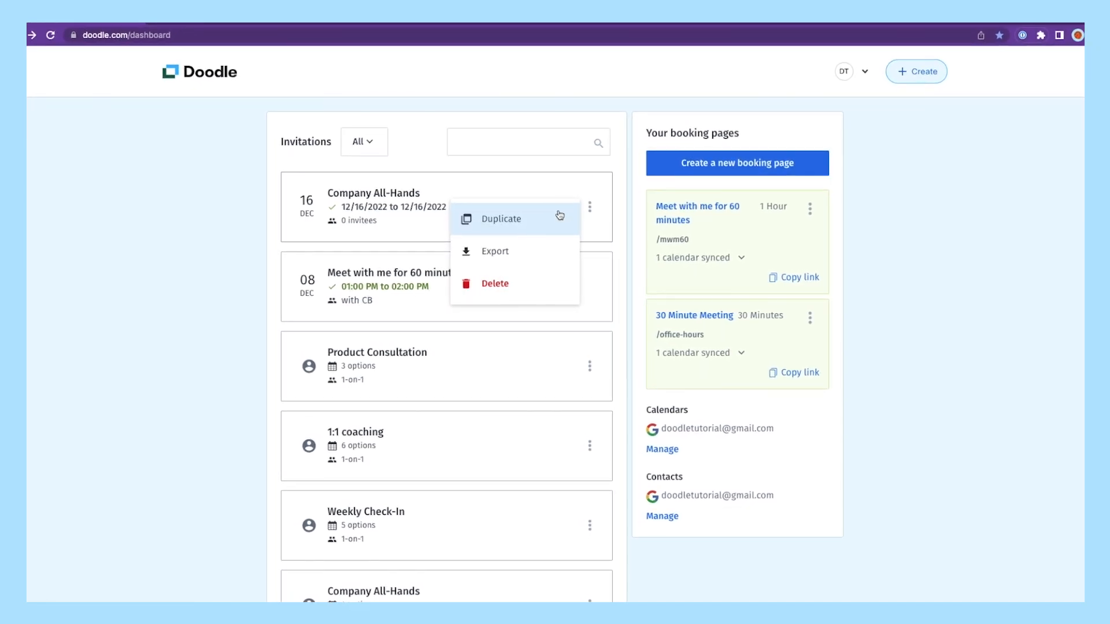